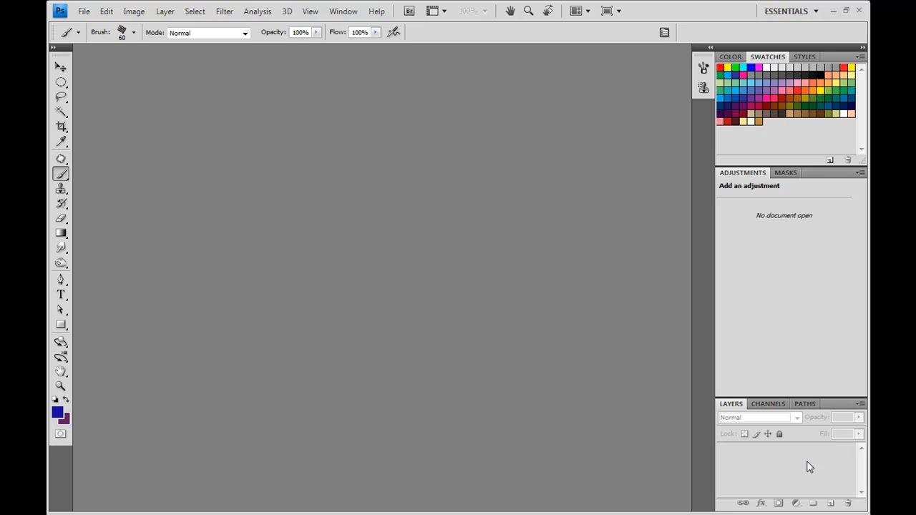
pyautogui.moveTo(471, 331)
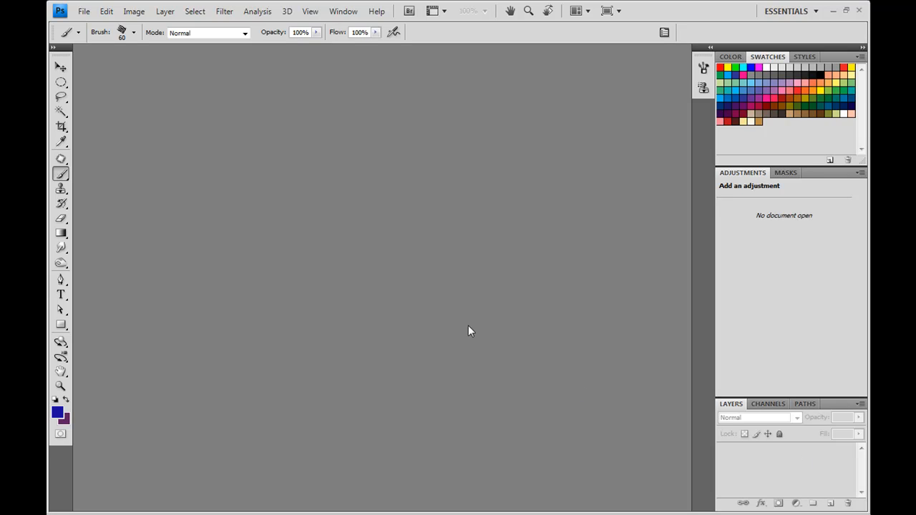
# Create a new Photo-preset document: landscape 6 x 4 inches, 300 ppi, white background.
pyautogui.click(83, 10)
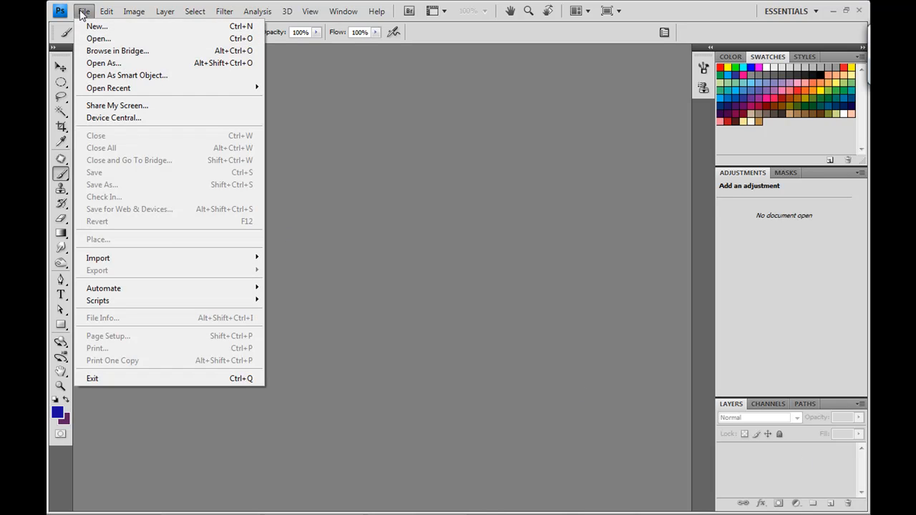
pyautogui.click(97, 26)
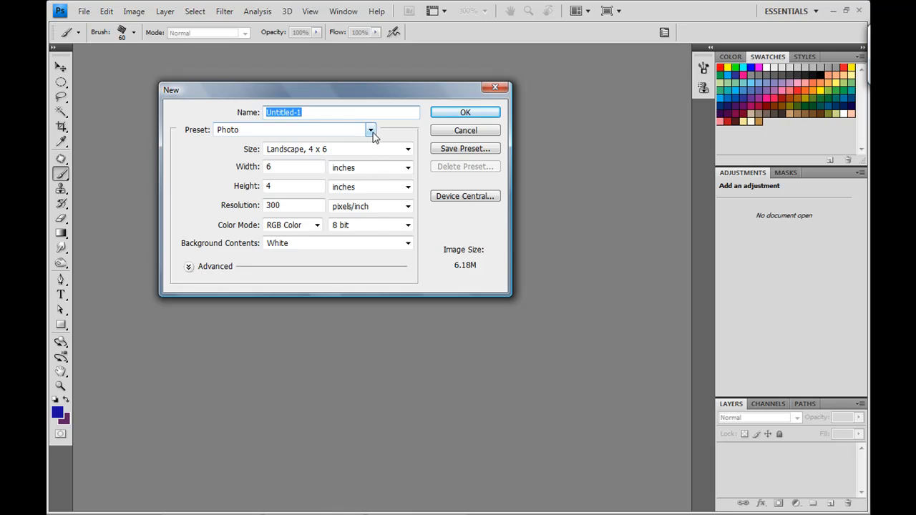
pyautogui.click(371, 129)
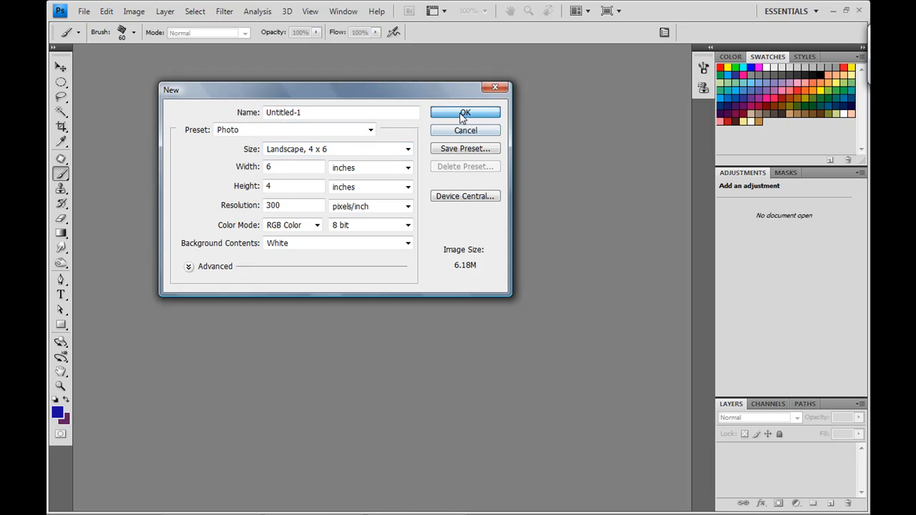
pyautogui.click(465, 112)
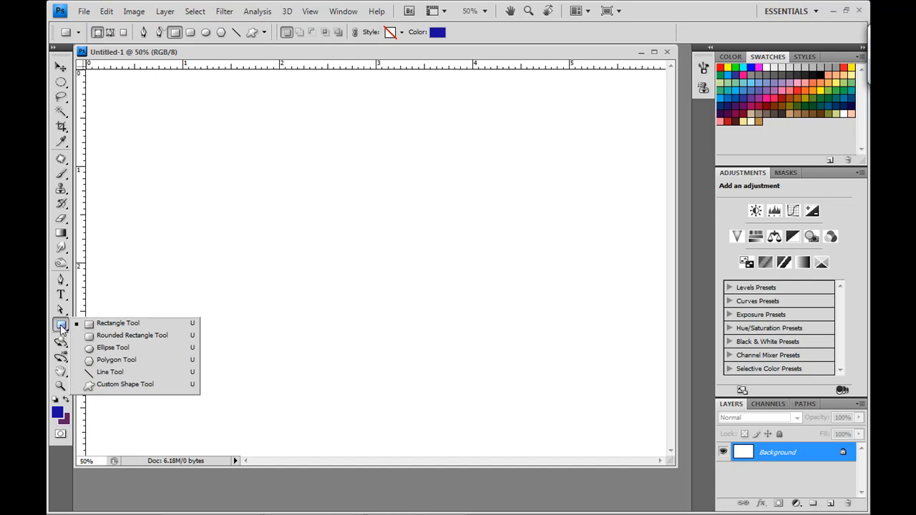
# Draw the blue Shape 1 rectangle from near the canvas top-left to the bottom-right corner.
pyautogui.click(117, 323)
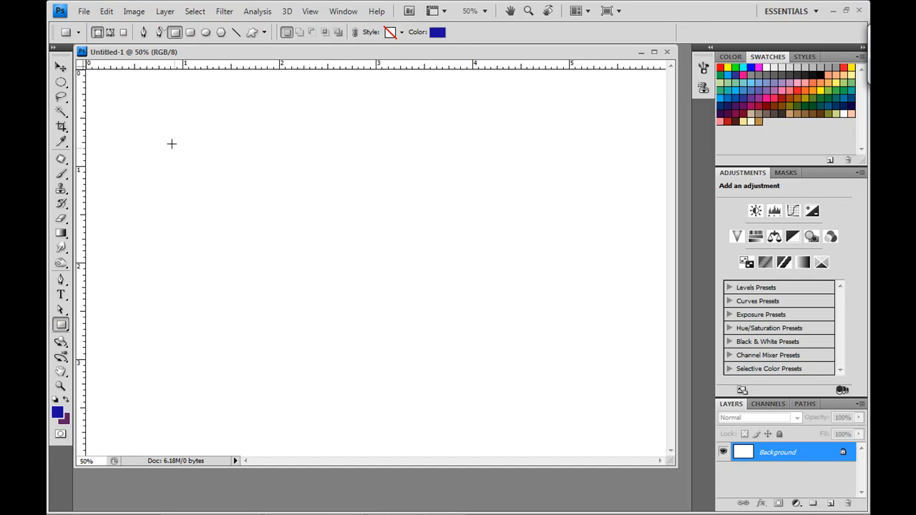
pyautogui.moveTo(100, 80)
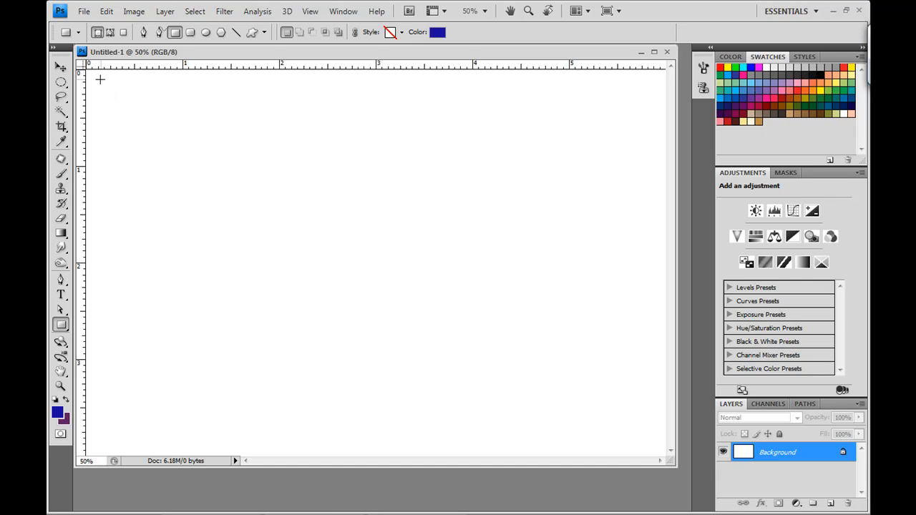
pyautogui.moveTo(100, 78); pyautogui.dragTo(584, 410)
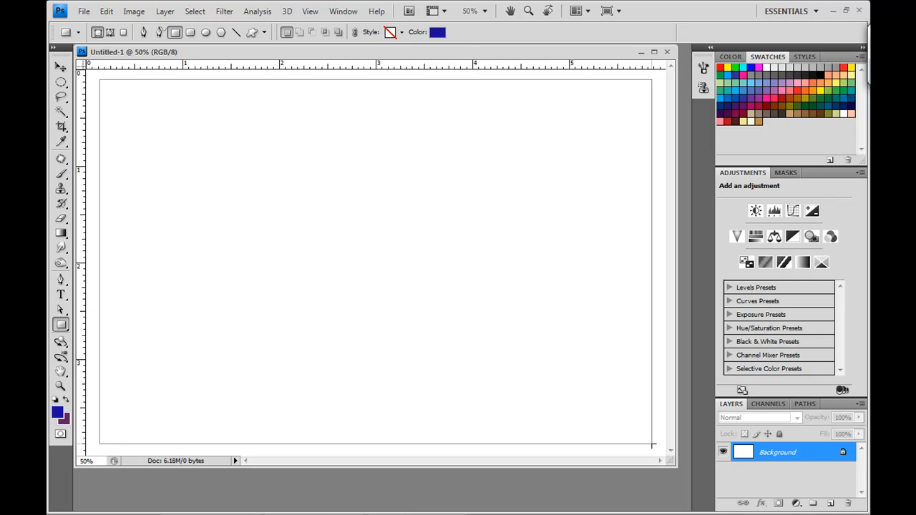
pyautogui.moveTo(103, 82); pyautogui.dragTo(647, 443)
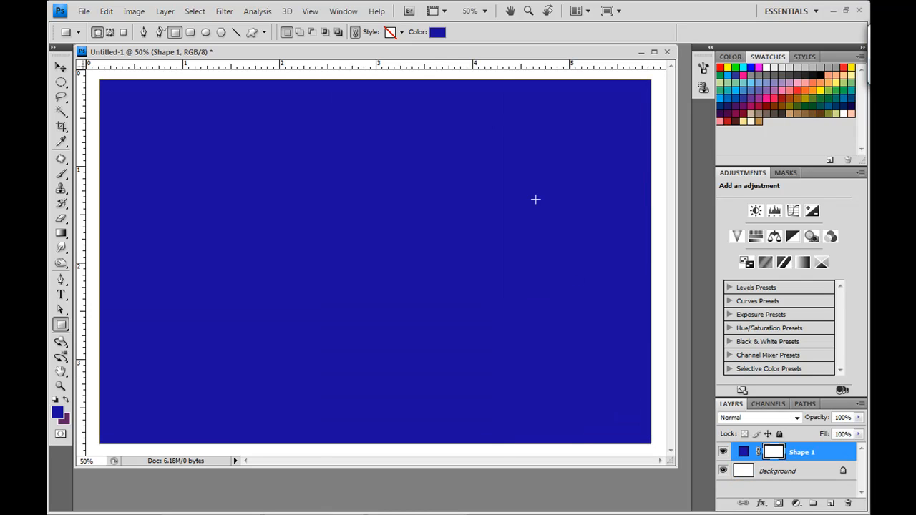
pyautogui.moveTo(621, 329)
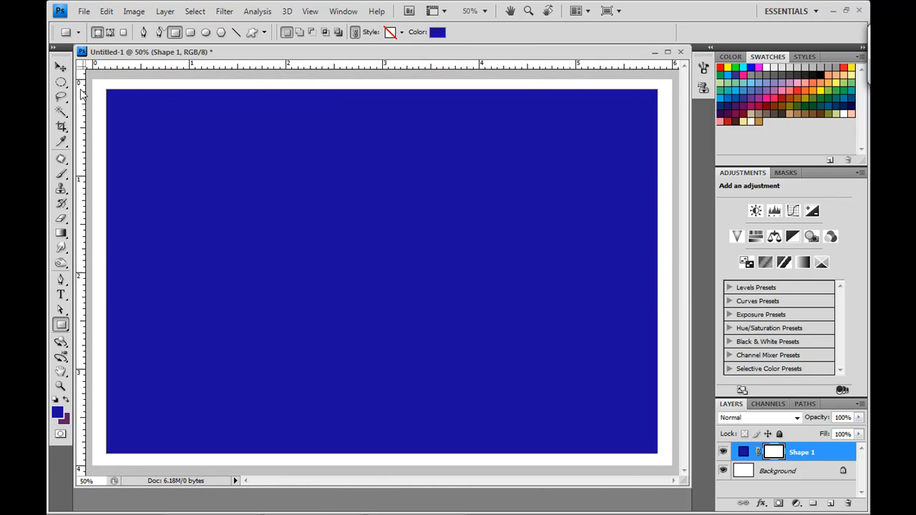
# Switch to the Brush Tool and pick the Chalk 17-pixel tip from the brush presets.
pyautogui.click(61, 174)
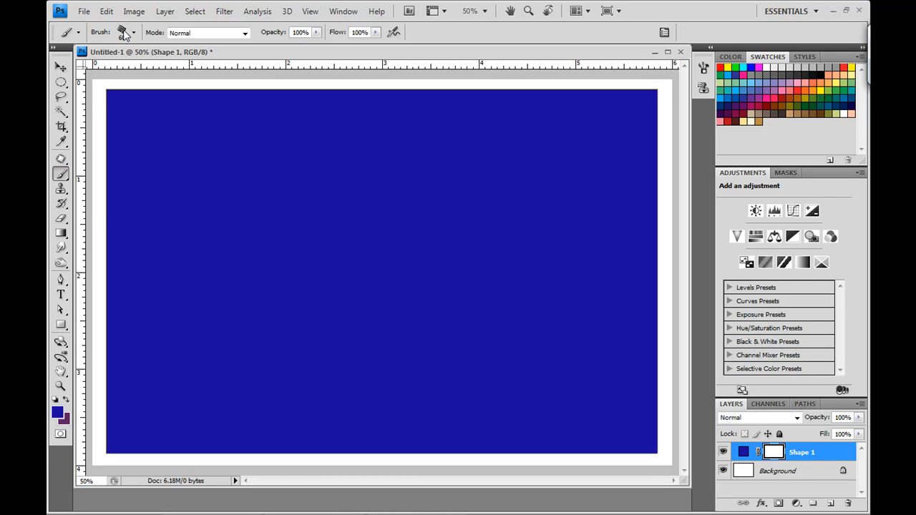
pyautogui.click(134, 33)
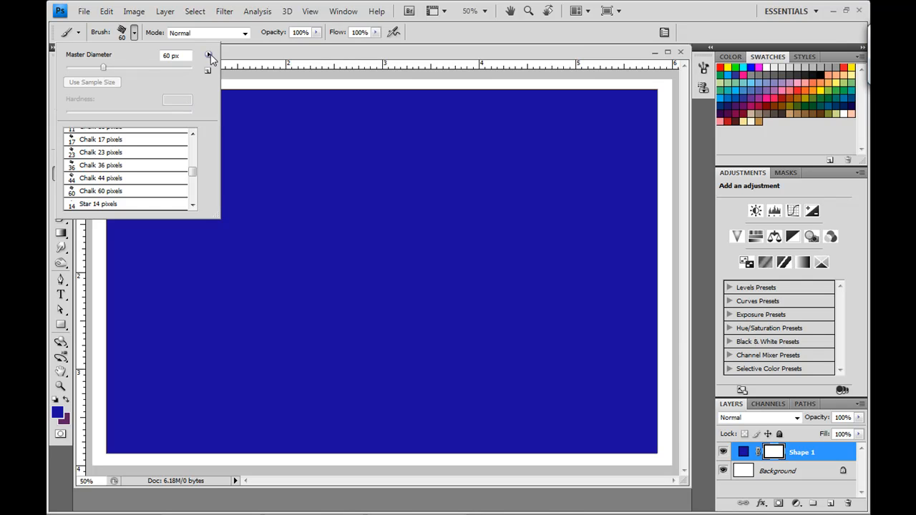
pyautogui.click(208, 55)
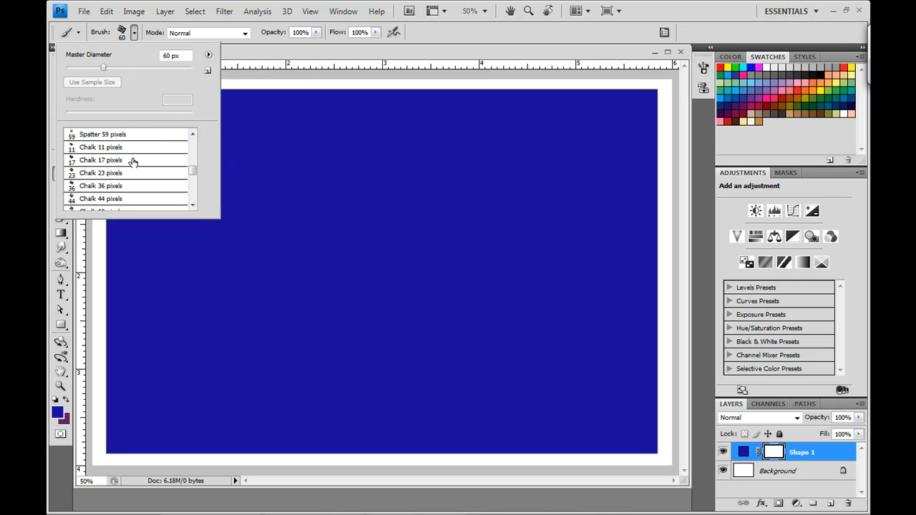
pyautogui.moveTo(108, 163)
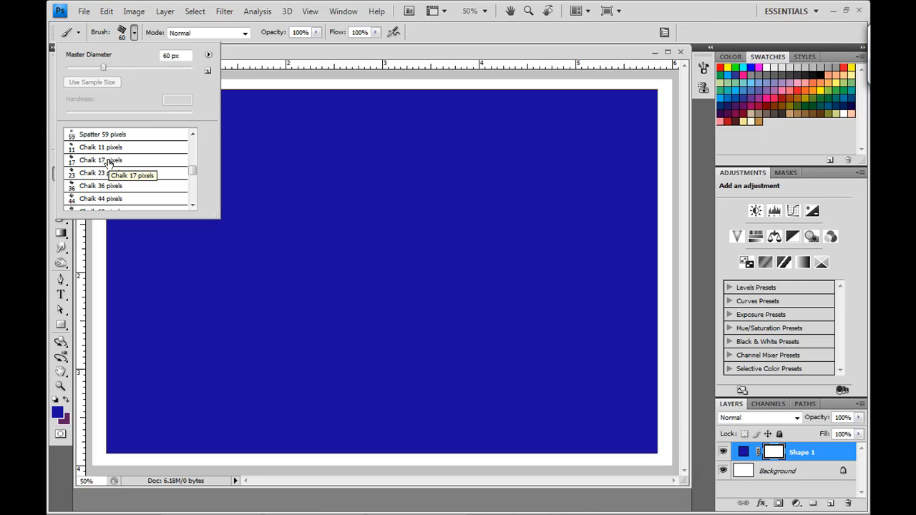
pyautogui.click(100, 159)
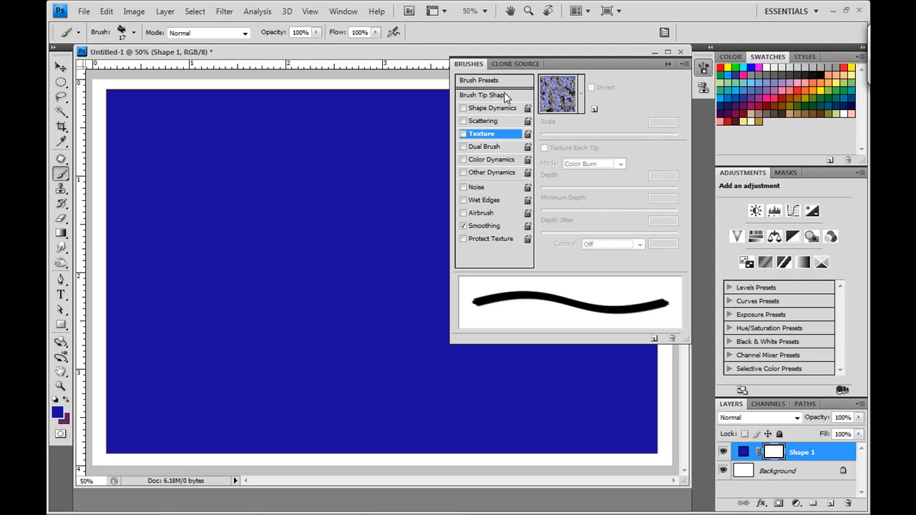
# Show the Chalk brush's Brush Tip Shape settings (17 px, 5% spacing).
pyautogui.click(485, 94)
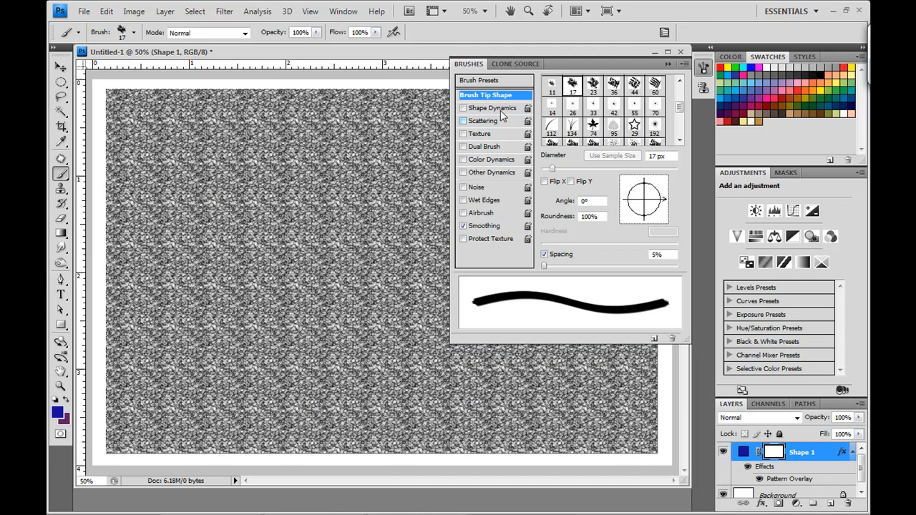
pyautogui.moveTo(478, 106)
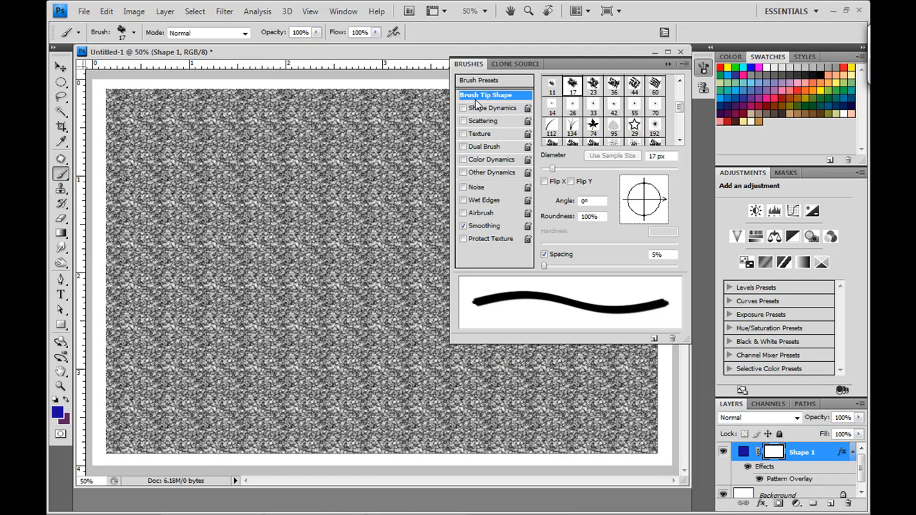
pyautogui.moveTo(486, 95)
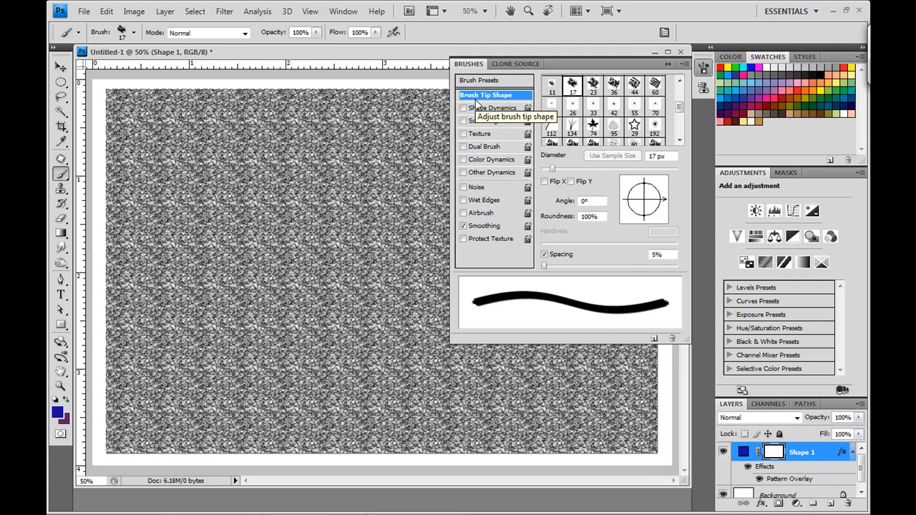
pyautogui.moveTo(477, 105)
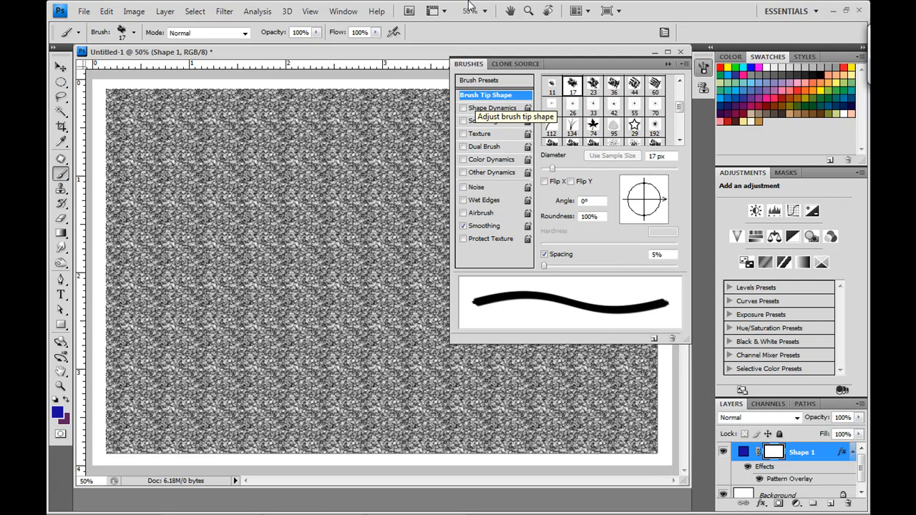
# Enable Shape Dynamics with 50% angle jitter, 25% roundness jitter, and Flip X and Flip Y jitter.
pyautogui.click(493, 108)
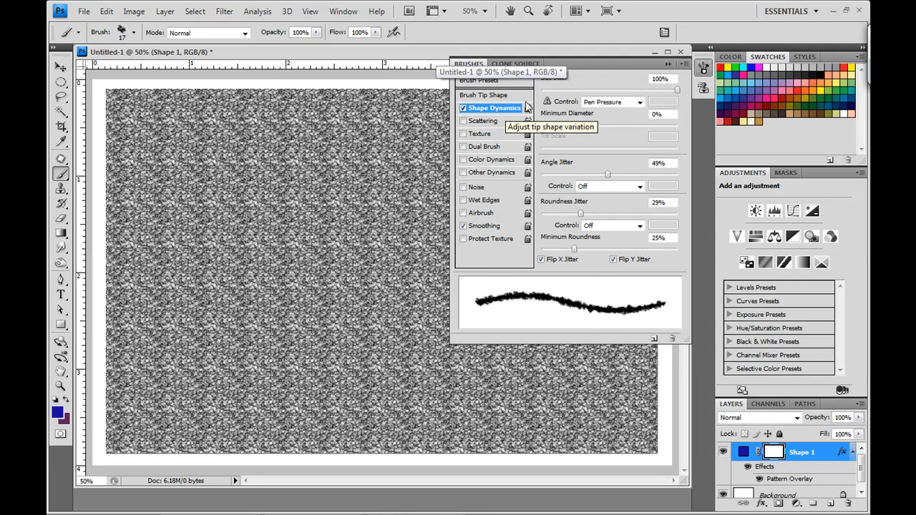
pyautogui.moveTo(586, 89)
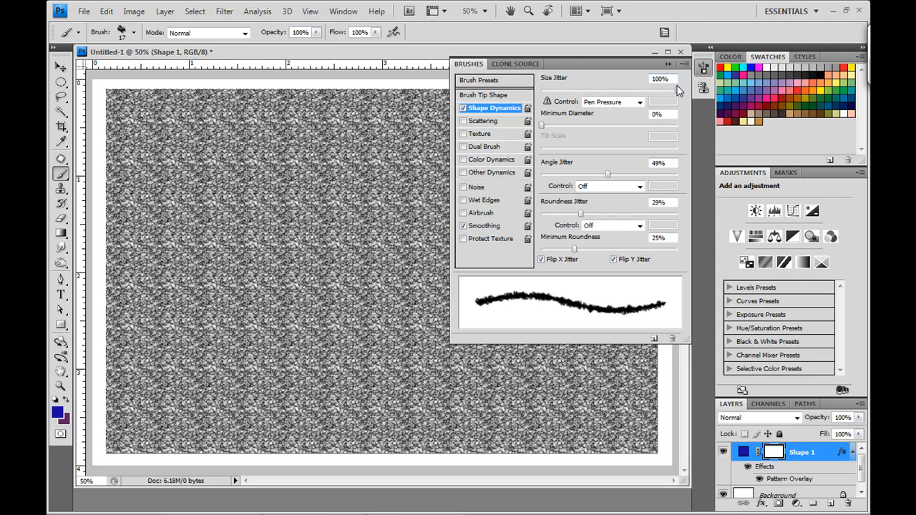
pyautogui.moveTo(678, 89)
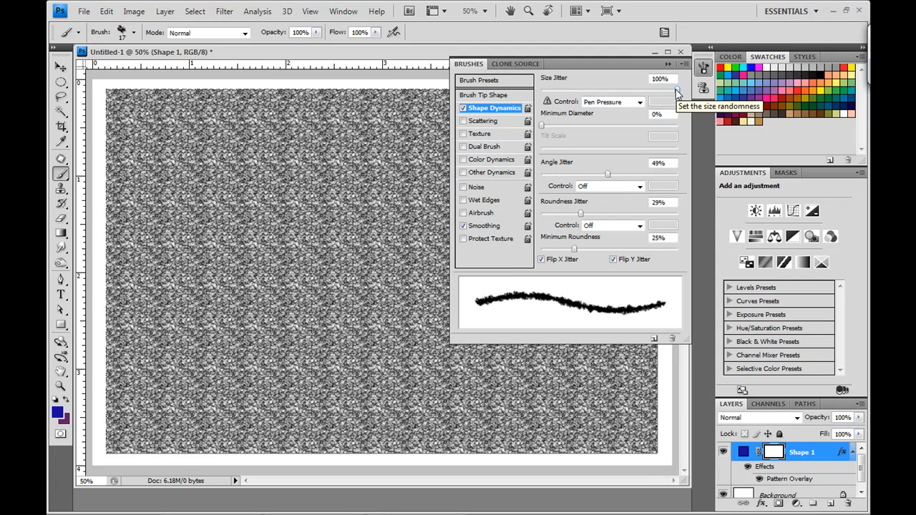
pyautogui.moveTo(612, 179)
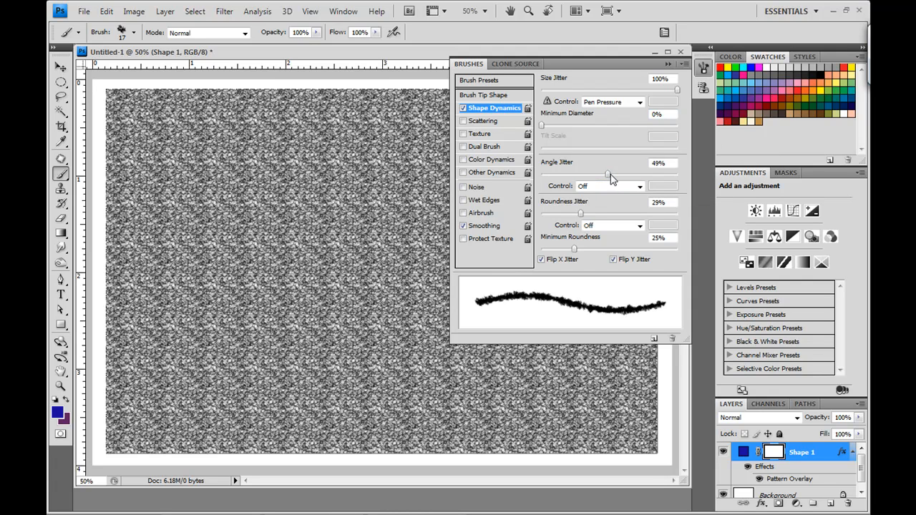
pyautogui.moveTo(607, 173); pyautogui.dragTo(608, 173)
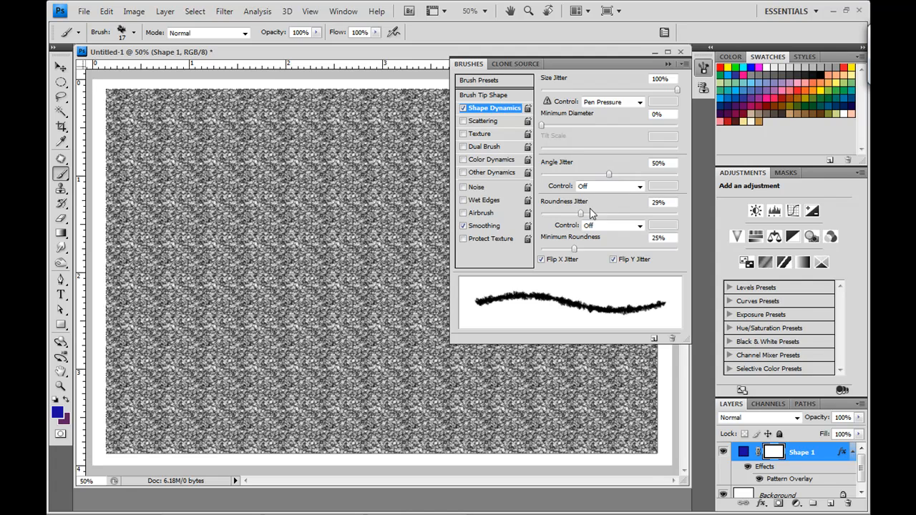
pyautogui.moveTo(581, 211); pyautogui.dragTo(576, 210)
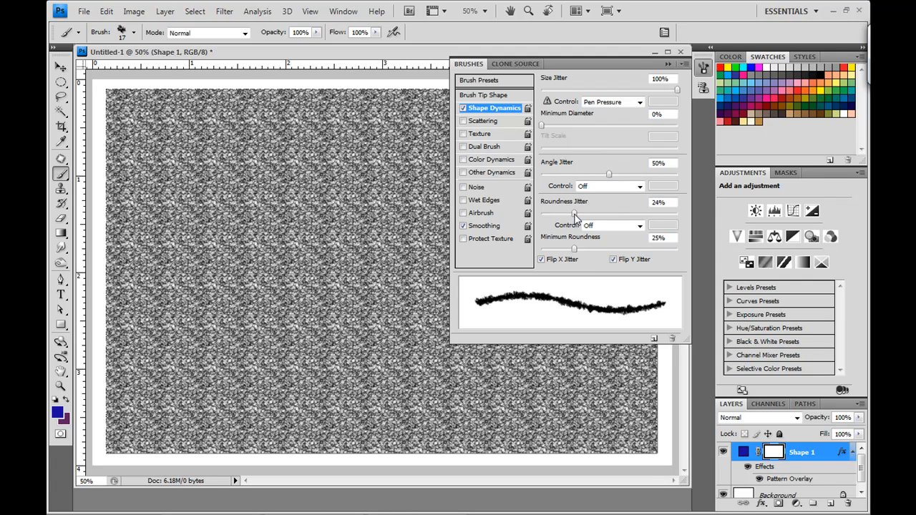
pyautogui.click(541, 259)
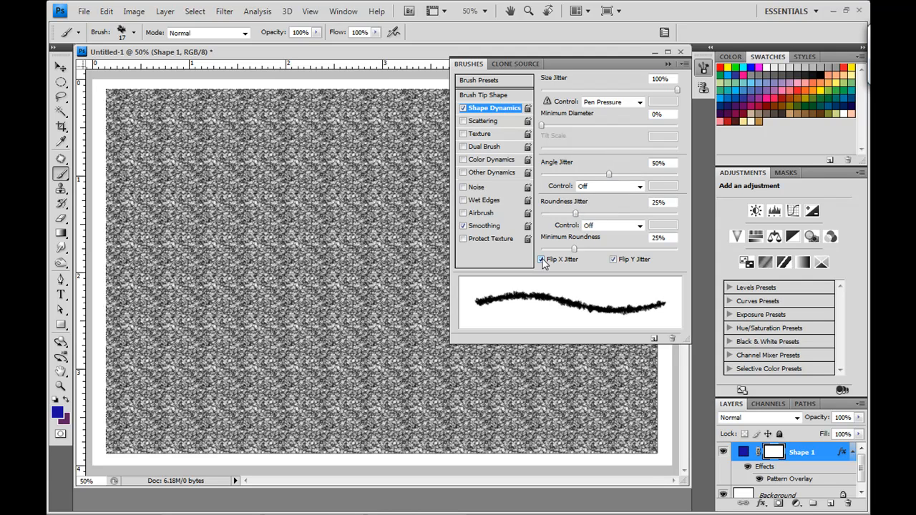
pyautogui.click(614, 260)
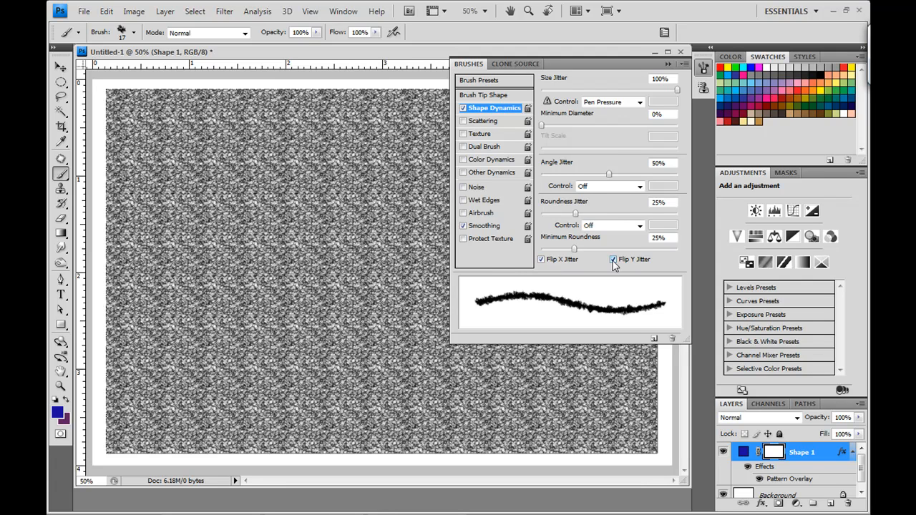
pyautogui.moveTo(612, 266)
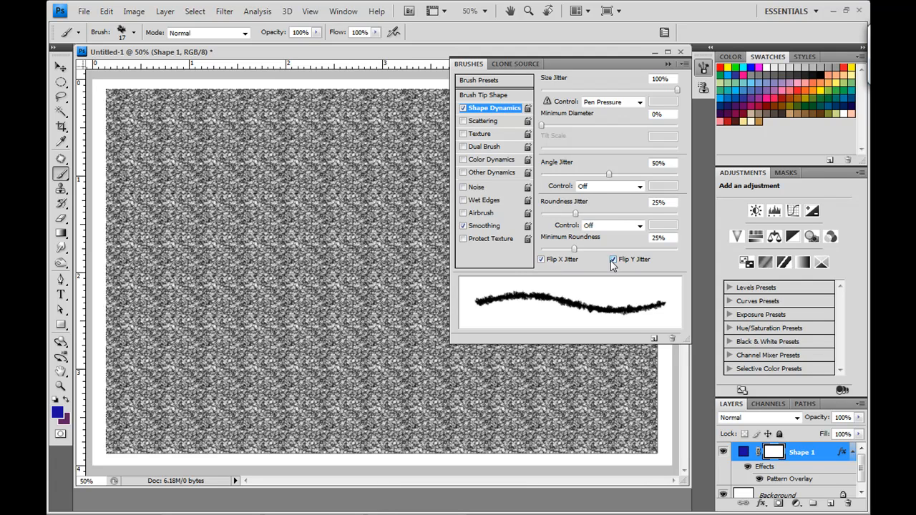
pyautogui.click(541, 260)
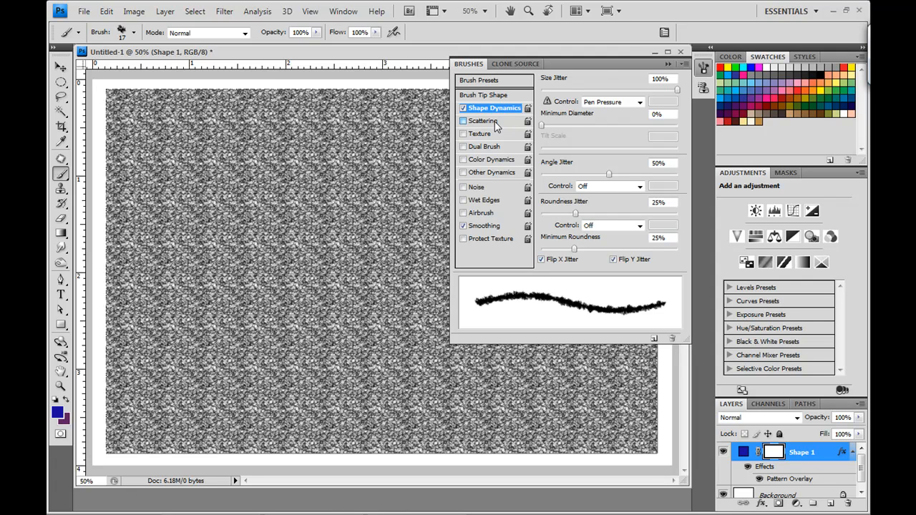
# Enable Scattering for the Chalk brush at 100% scatter.
pyautogui.click(485, 120)
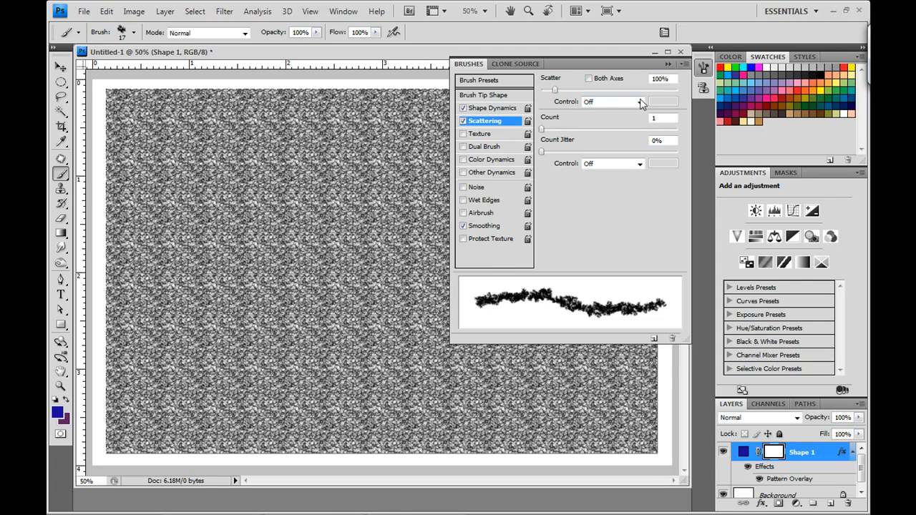
pyautogui.click(658, 79)
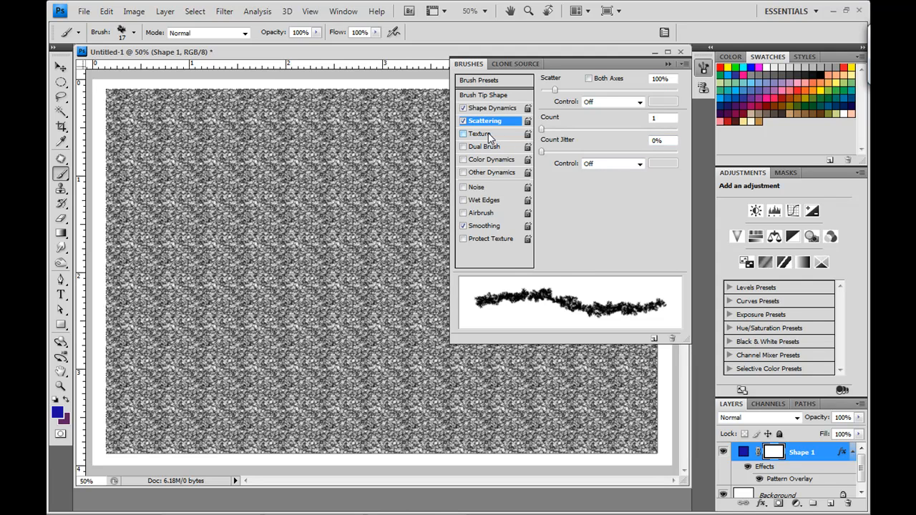
# Enable brush Texture using the grey noisy pattern.
pyautogui.click(481, 134)
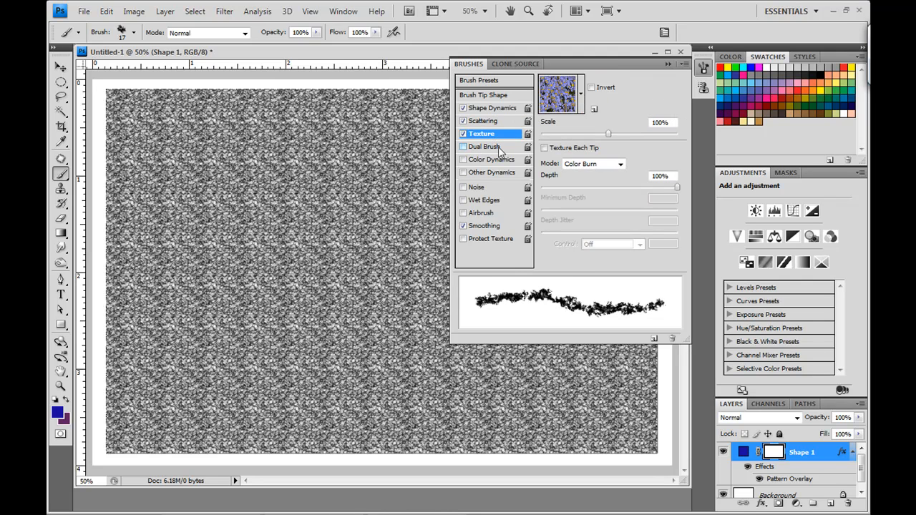
pyautogui.click(580, 94)
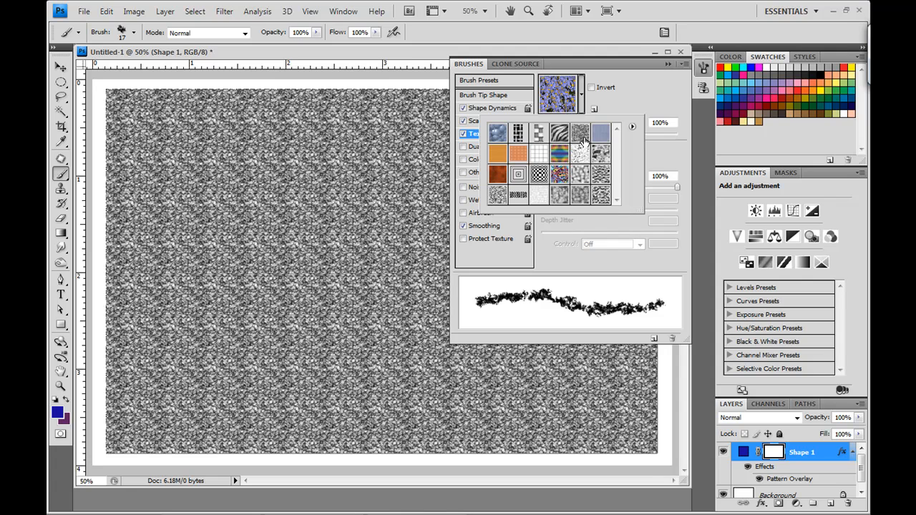
pyautogui.click(581, 134)
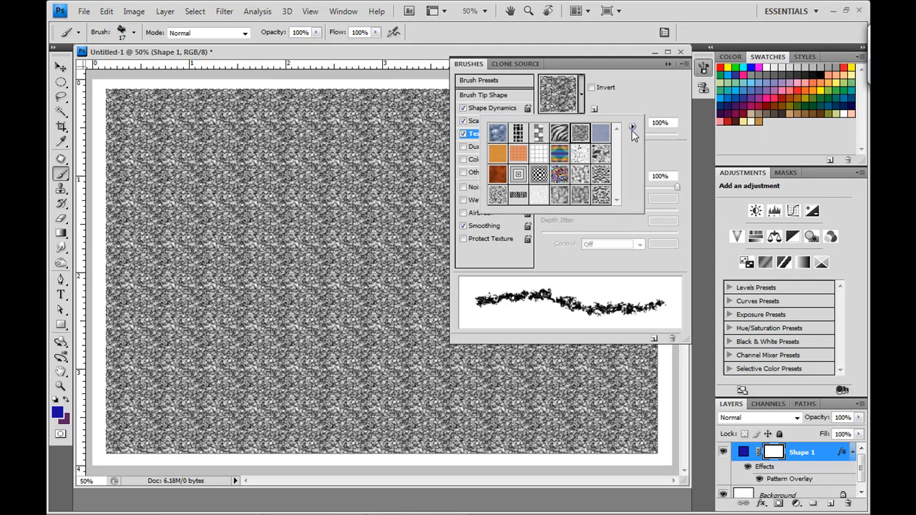
# Append the Patterns library to the pattern picker and set texture depth to 50%.
pyautogui.click(632, 127)
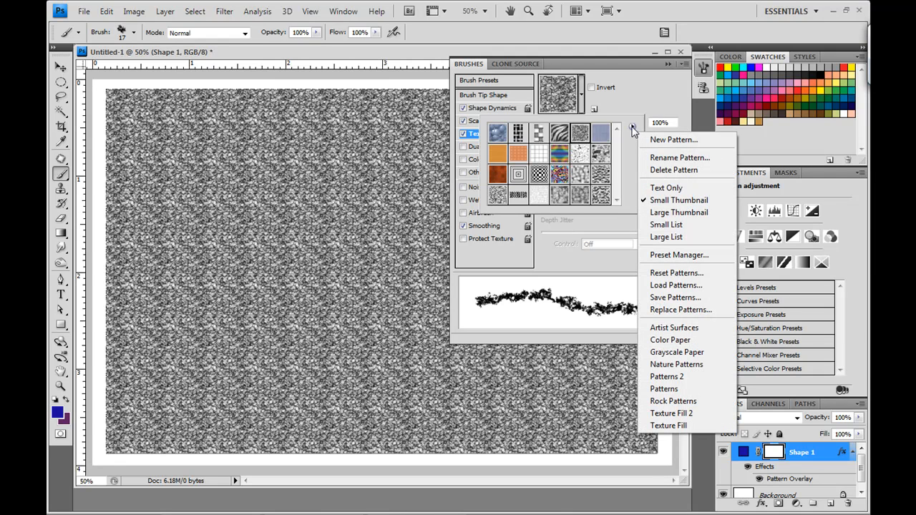
pyautogui.moveTo(666, 376)
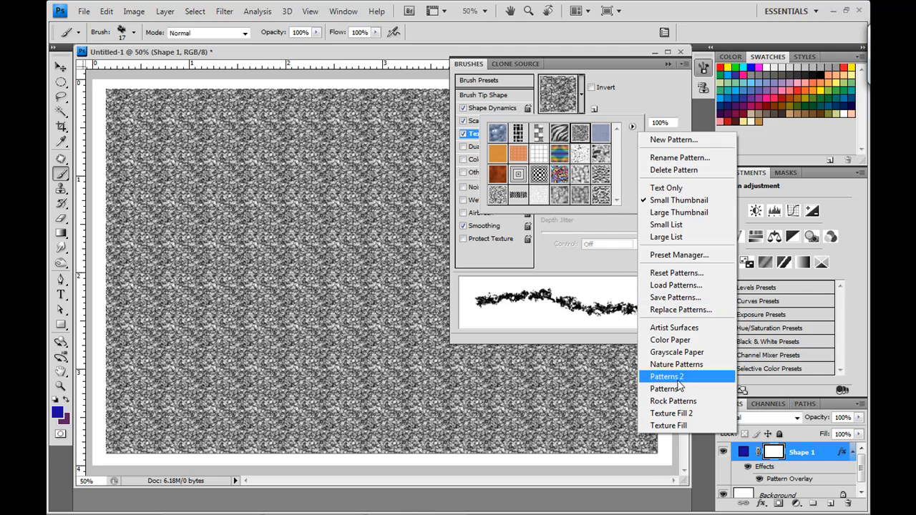
pyautogui.moveTo(665, 388)
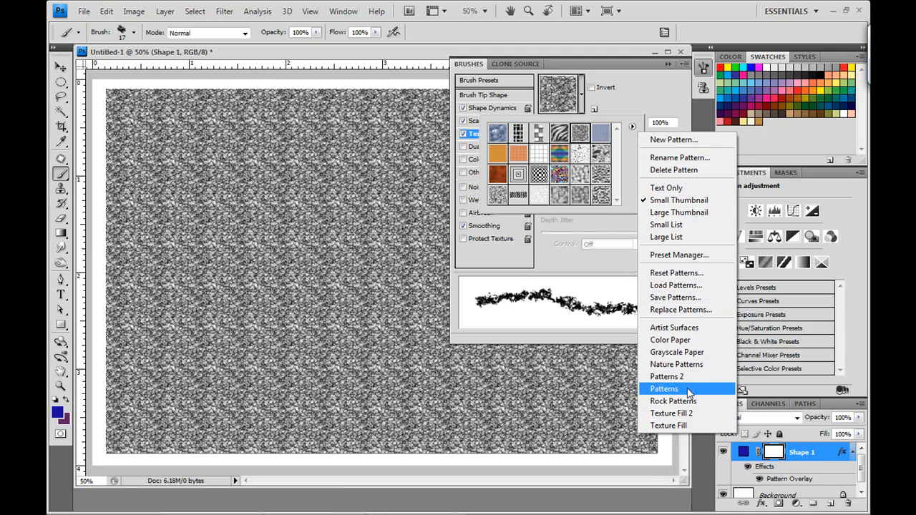
pyautogui.moveTo(633, 150)
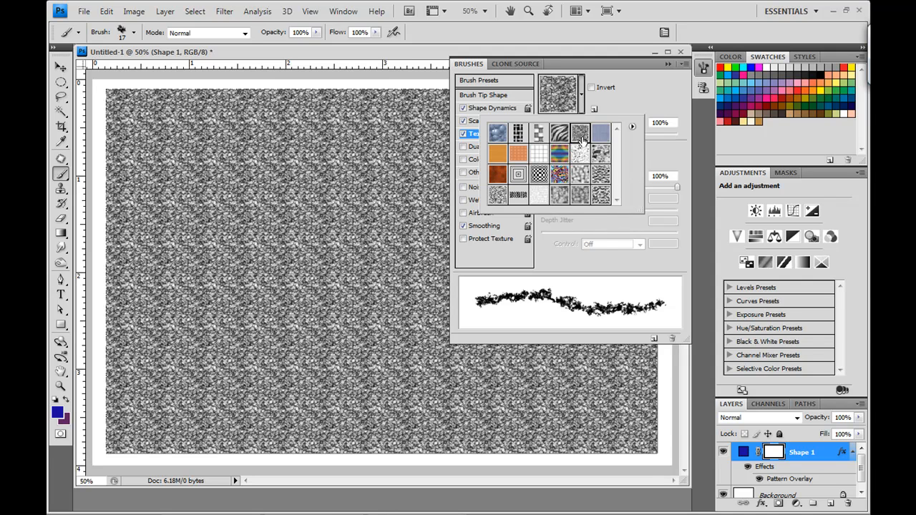
pyautogui.click(632, 127)
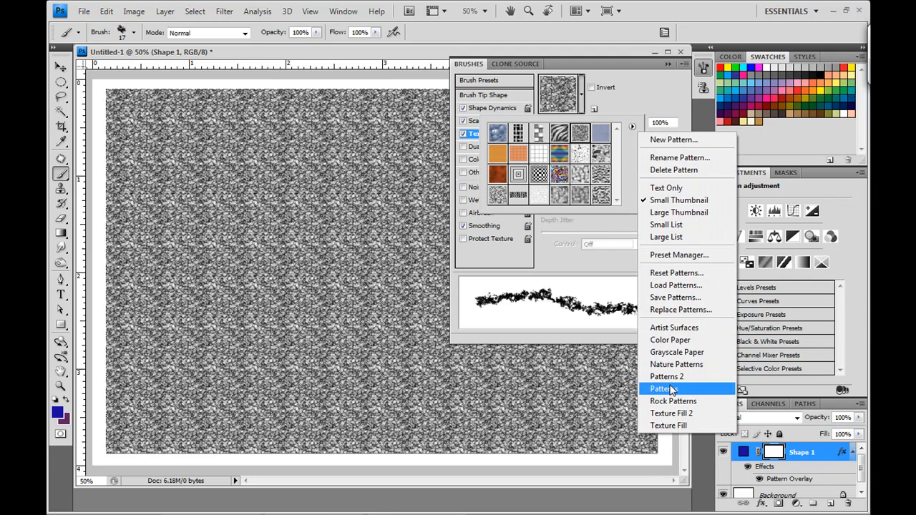
pyautogui.click(661, 389)
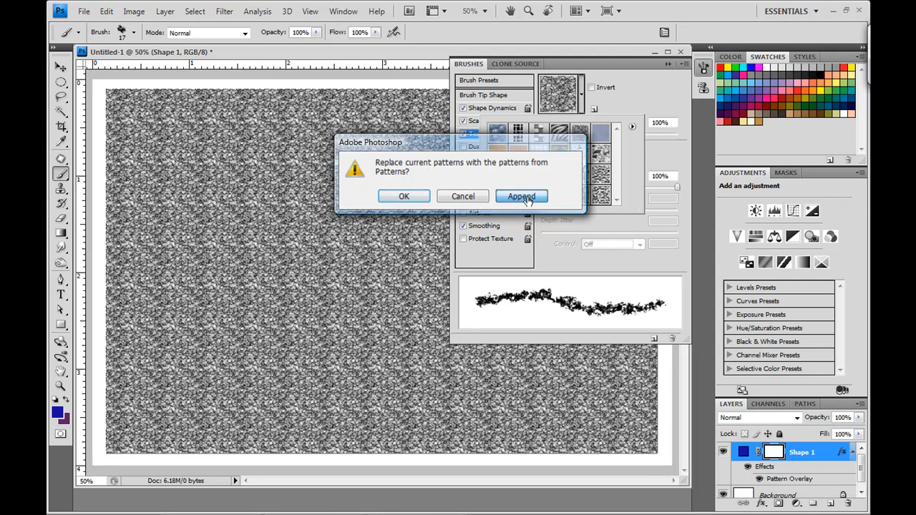
pyautogui.click(521, 196)
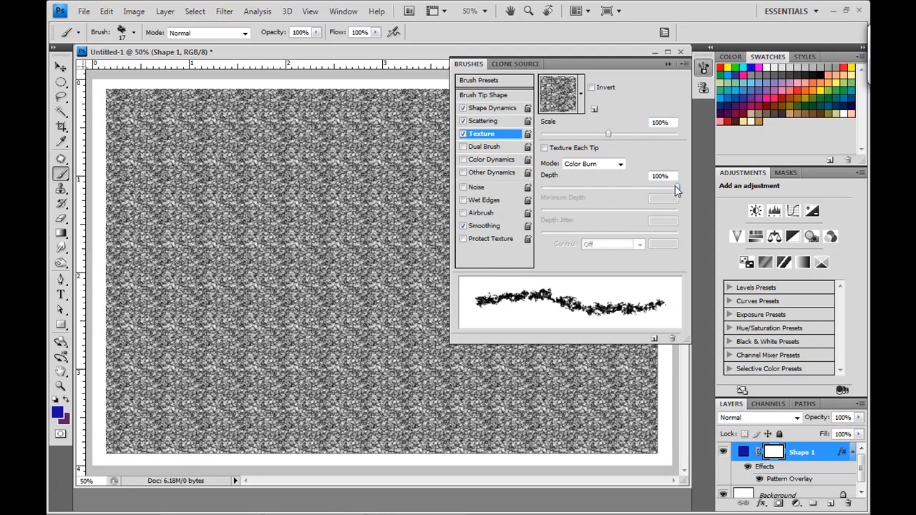
pyautogui.moveTo(676, 187); pyautogui.dragTo(617, 187)
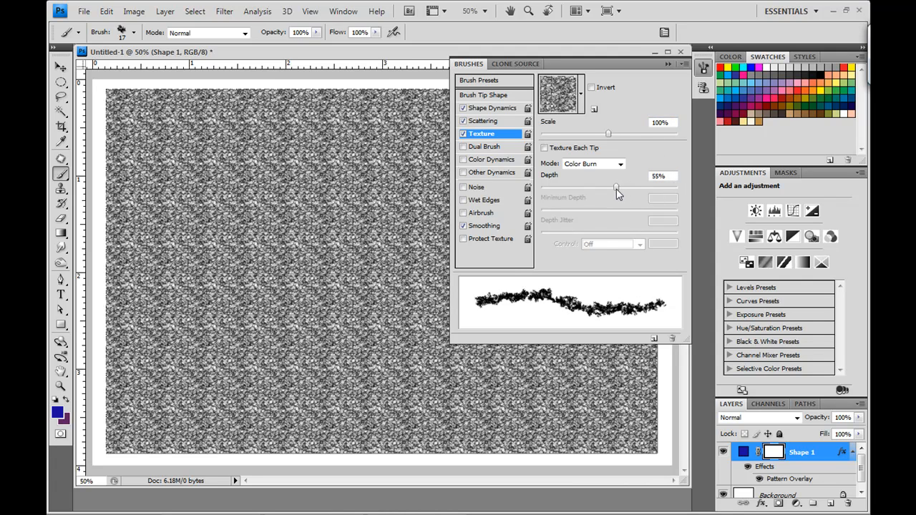
pyautogui.moveTo(617, 188); pyautogui.dragTo(608, 188)
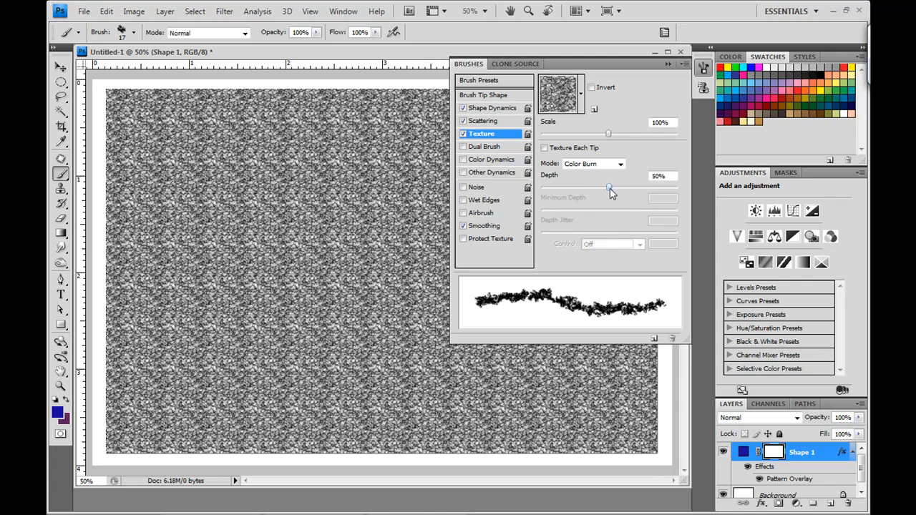
pyautogui.moveTo(560, 215)
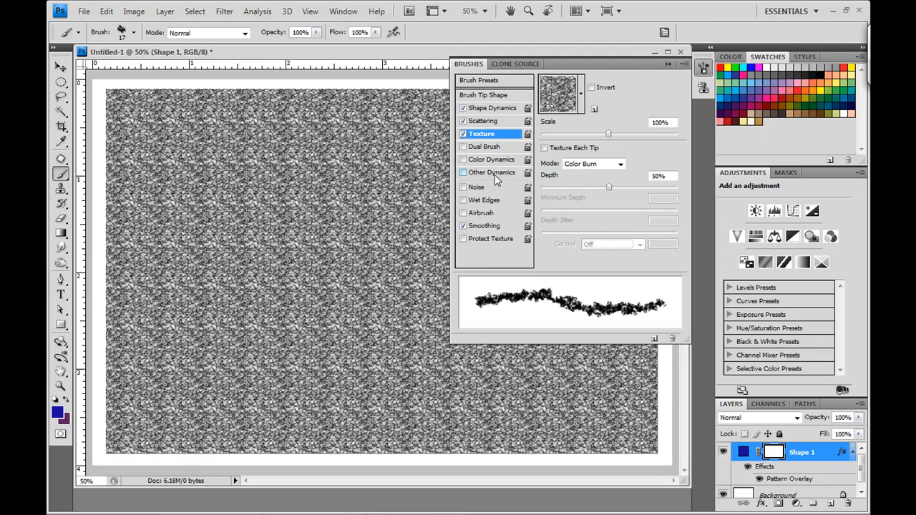
# Enable Other Dynamics at 49% opacity jitter, turn on Wet Edges, and close the Brushes panel.
pyautogui.click(491, 172)
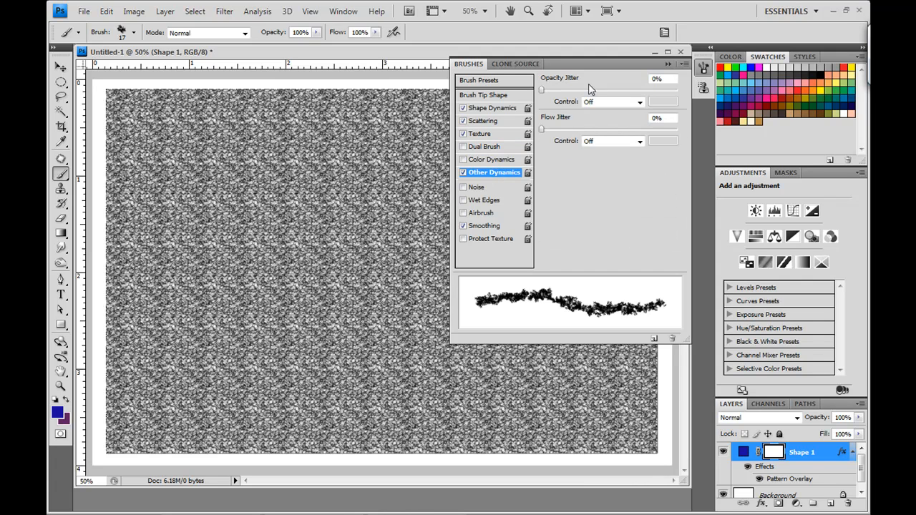
pyautogui.moveTo(542, 88); pyautogui.dragTo(583, 89)
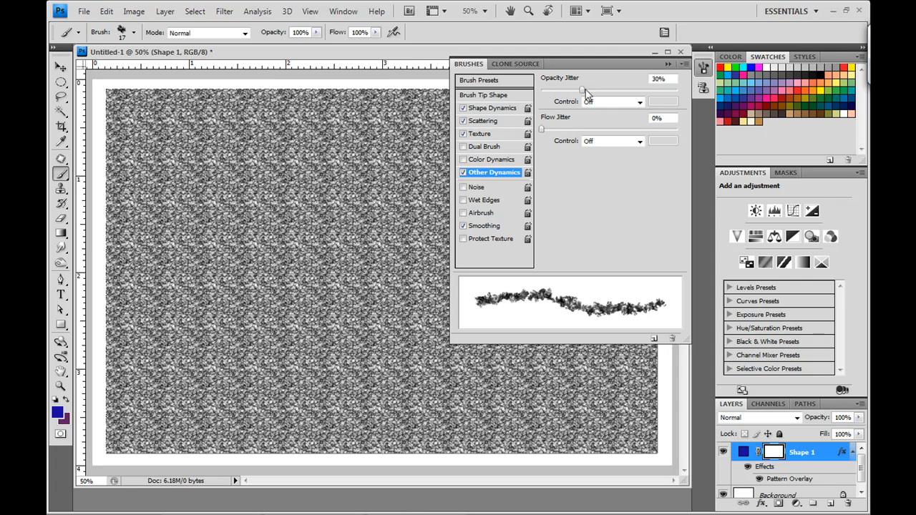
pyautogui.moveTo(586, 89); pyautogui.dragTo(602, 89)
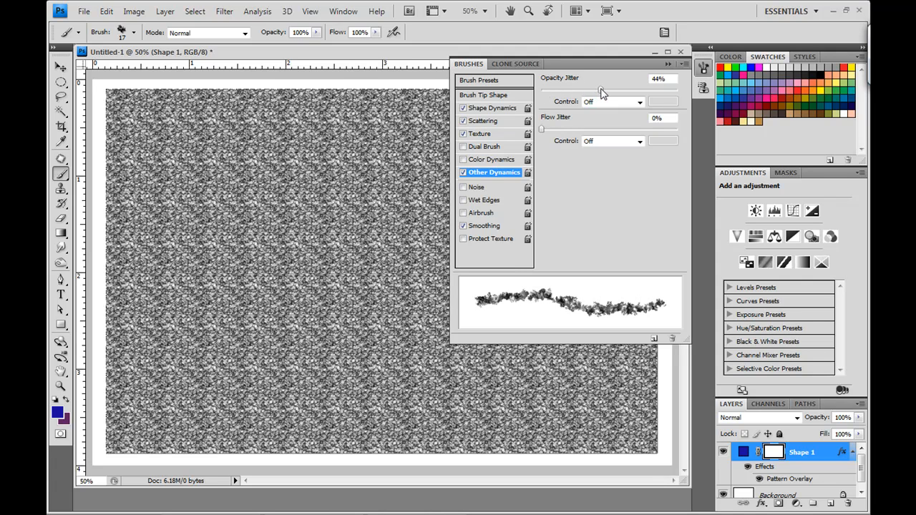
pyautogui.moveTo(600, 88); pyautogui.dragTo(609, 89)
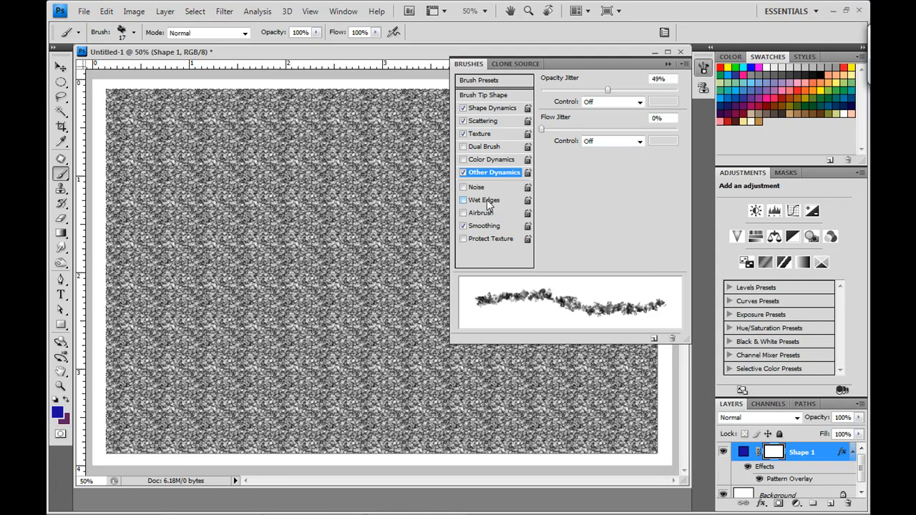
pyautogui.click(463, 200)
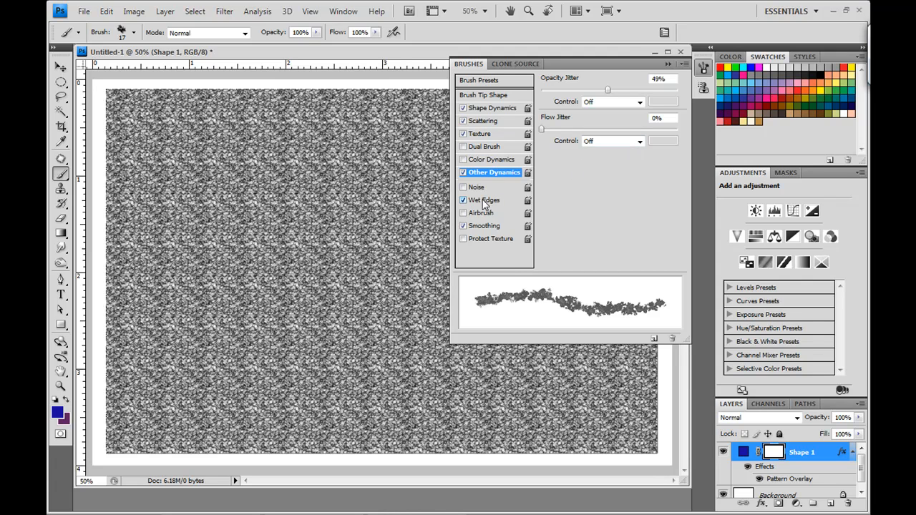
pyautogui.moveTo(487, 226)
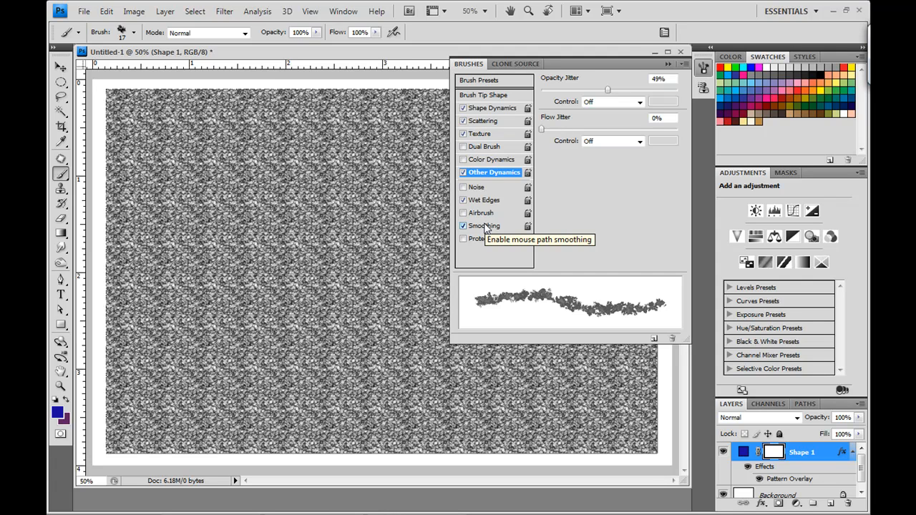
pyautogui.click(463, 226)
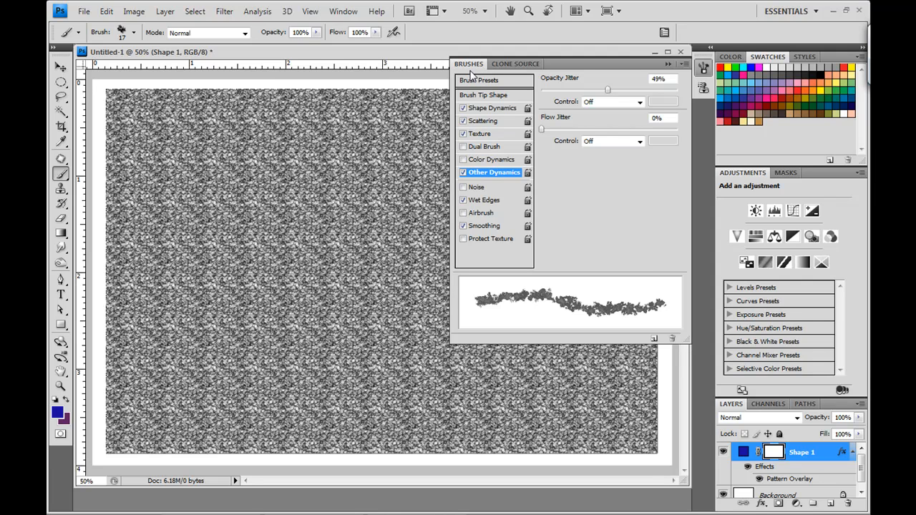
pyautogui.moveTo(474, 71)
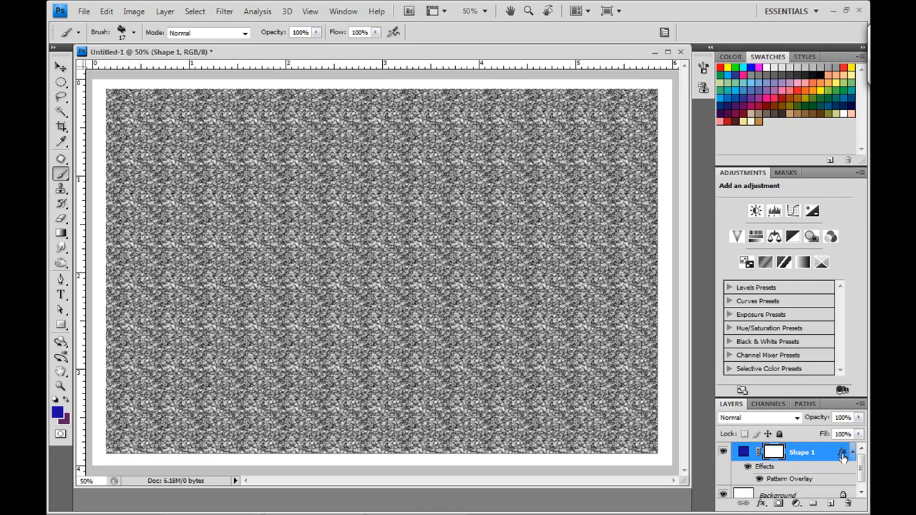
# Delete the Pattern Overlay effect from Shape 1, leaving the plain blue rectangle.
pyautogui.click(843, 456)
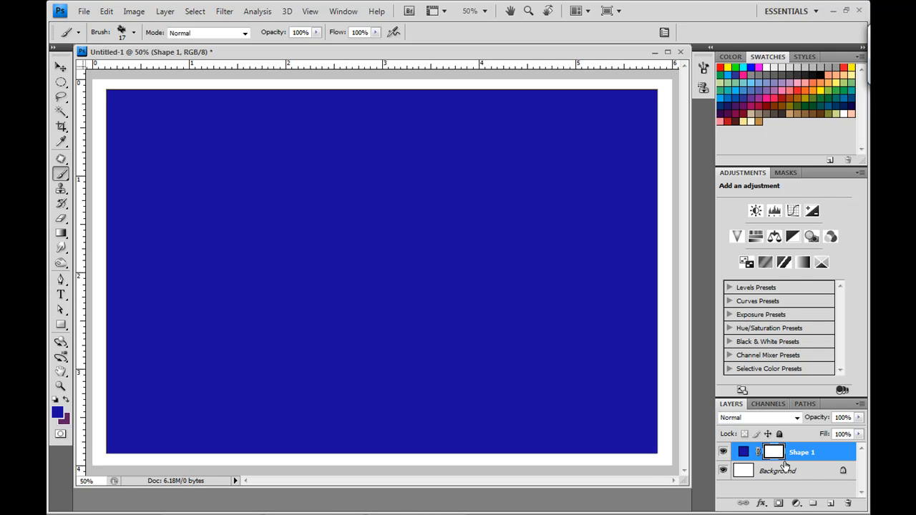
pyautogui.moveTo(758, 459)
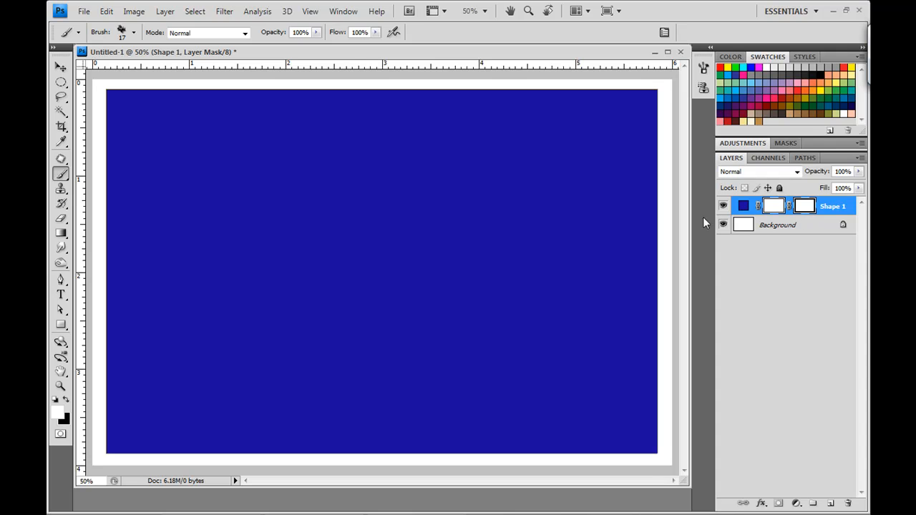
pyautogui.moveTo(187, 144)
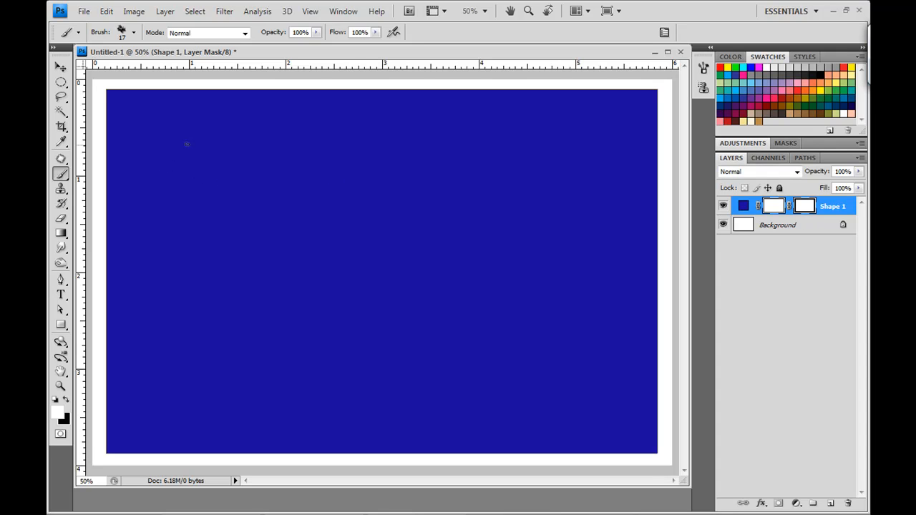
pyautogui.moveTo(182, 143)
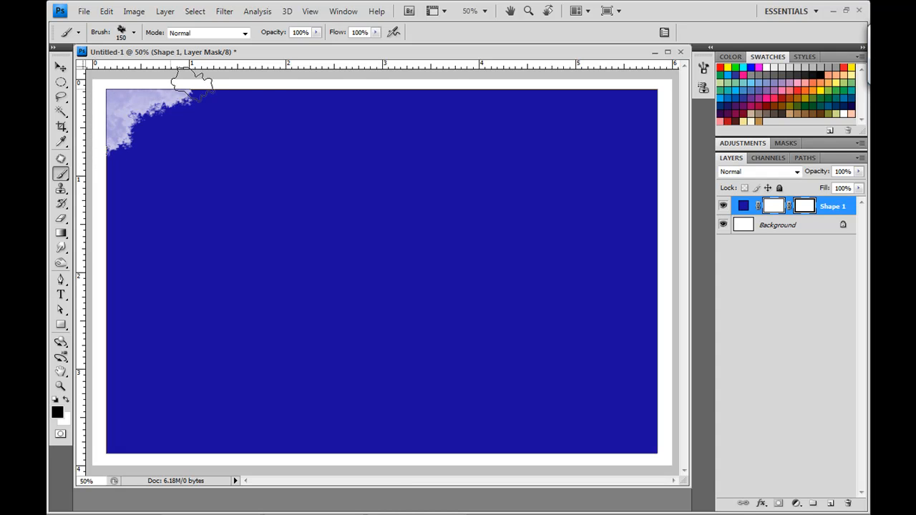
# Paint Chalk brush strokes on the mask along the top, right, bottom and left edges.
pyautogui.moveTo(193, 86); pyautogui.dragTo(422, 86)
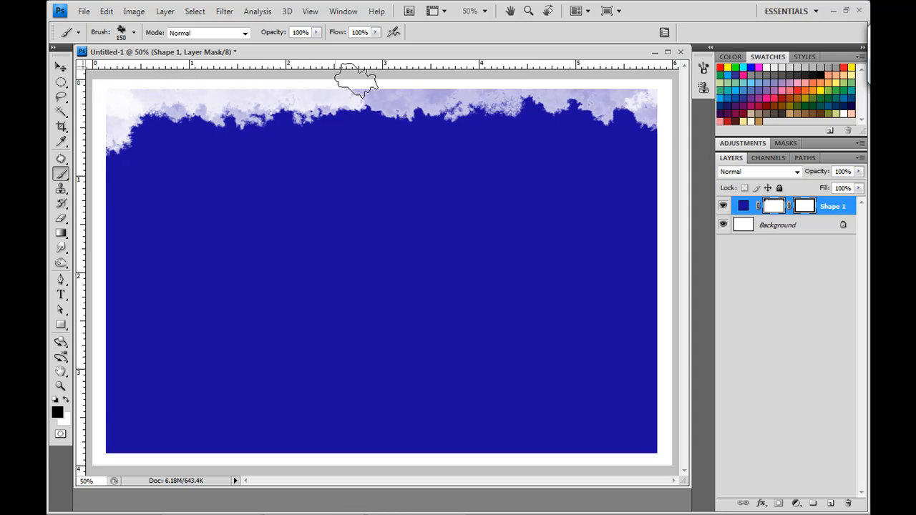
pyautogui.moveTo(358, 79); pyautogui.dragTo(640, 86)
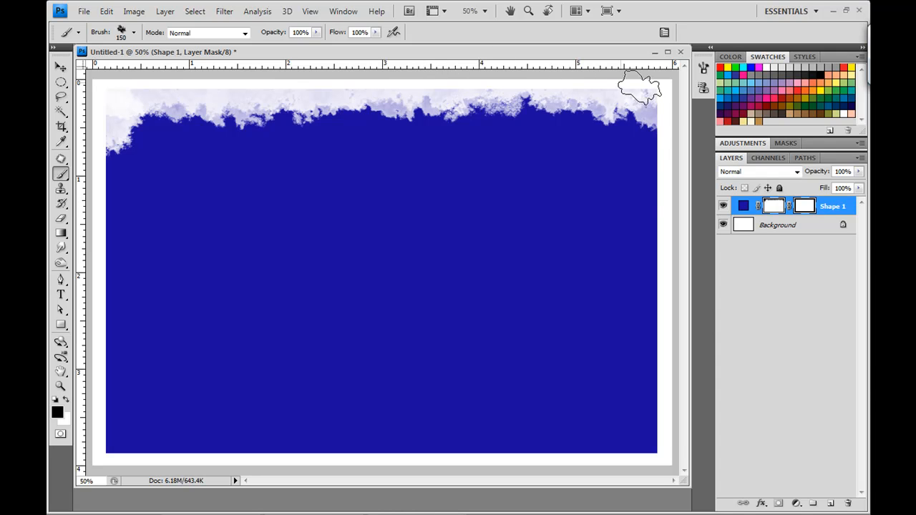
pyautogui.moveTo(640, 85); pyautogui.dragTo(673, 261)
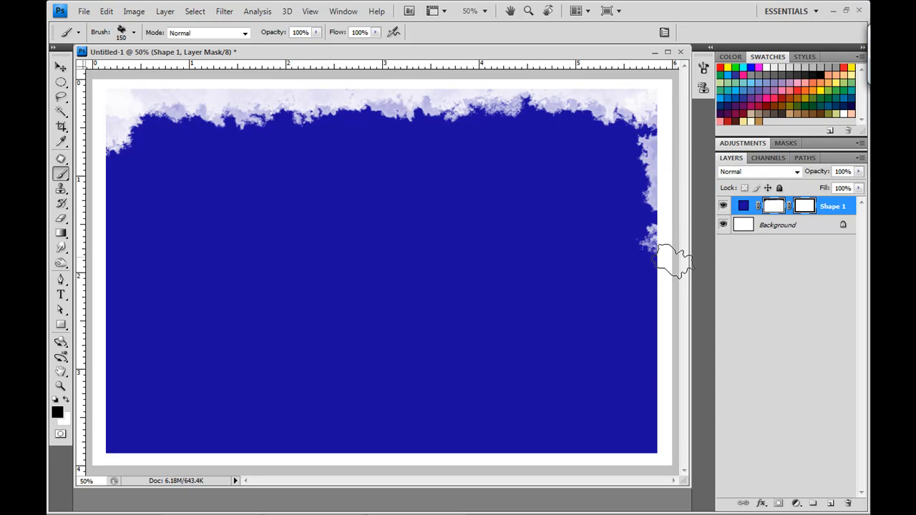
pyautogui.moveTo(648, 258); pyautogui.dragTo(658, 461)
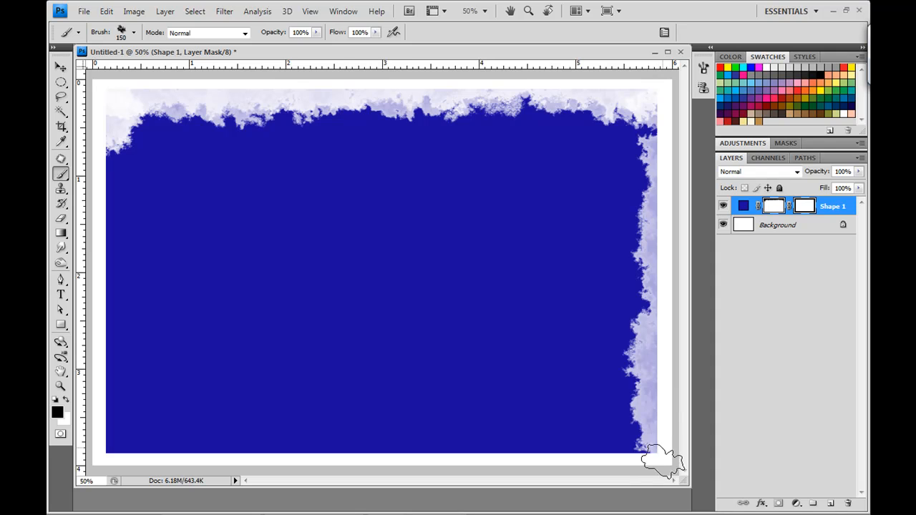
pyautogui.moveTo(662, 462); pyautogui.dragTo(419, 468)
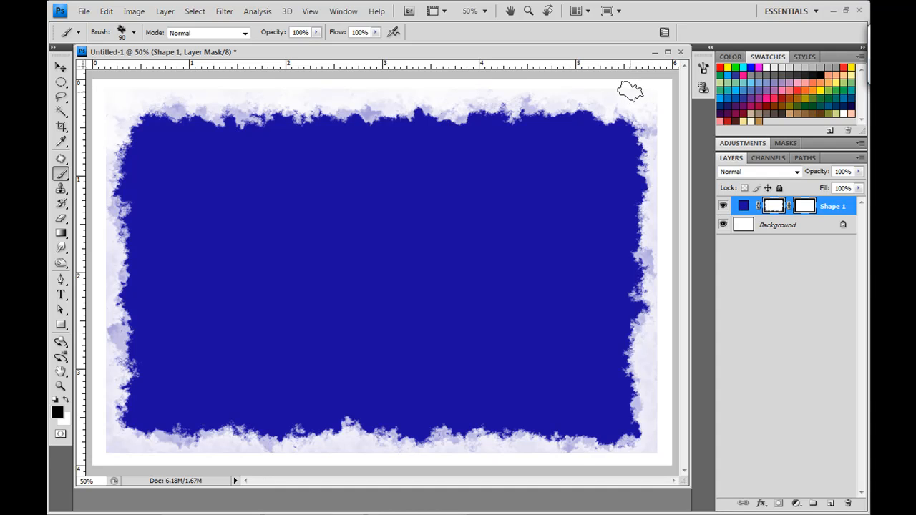
# Switch to a 90 px Chalk brush and paint rougher strokes along the mask's top-left corner.
pyautogui.click(132, 33)
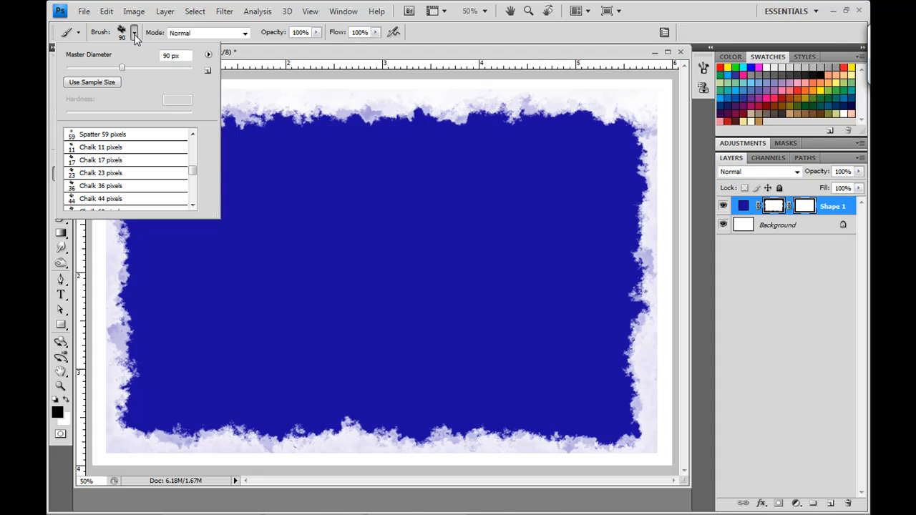
pyautogui.click(244, 106)
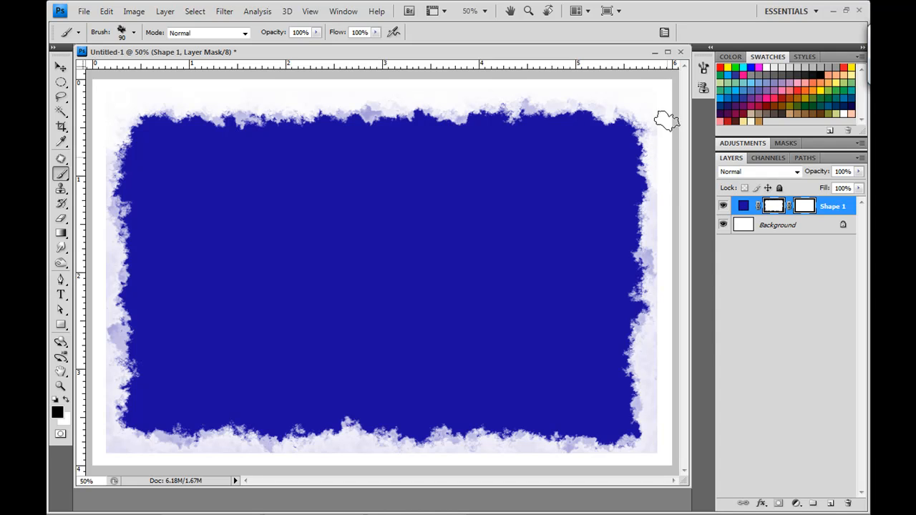
pyautogui.moveTo(675, 231)
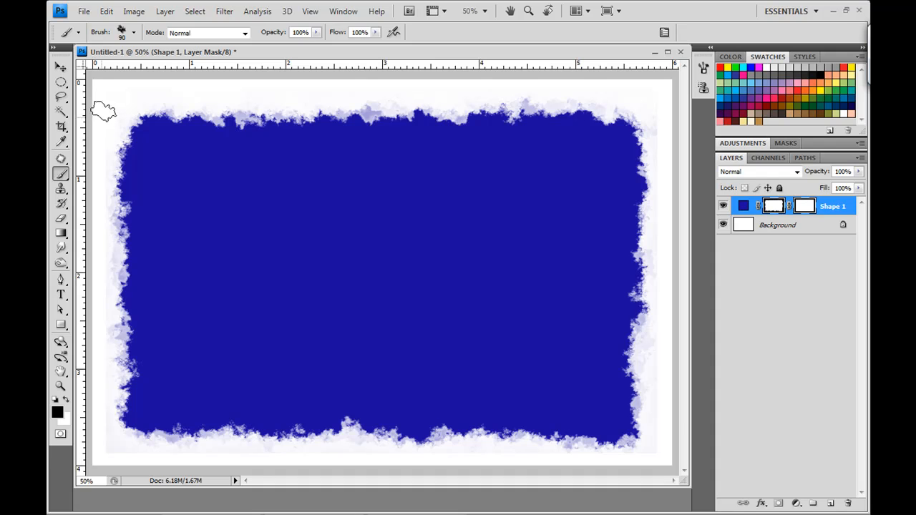
pyautogui.moveTo(661, 136)
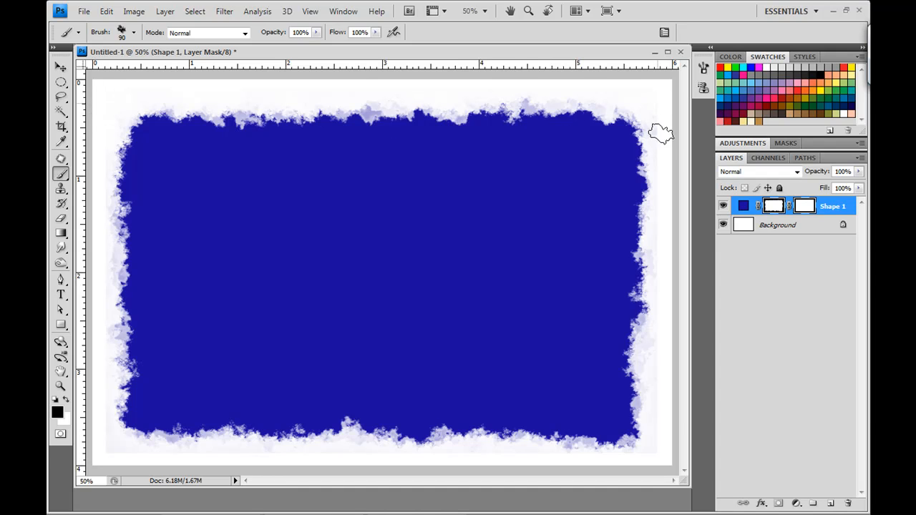
pyautogui.moveTo(655, 129)
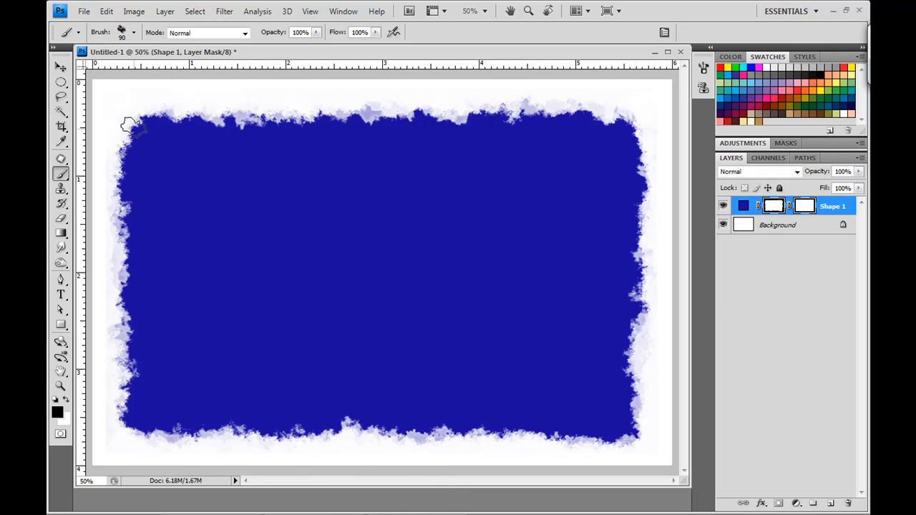
pyautogui.moveTo(105, 84); pyautogui.dragTo(239, 187)
pyautogui.write('33.3')
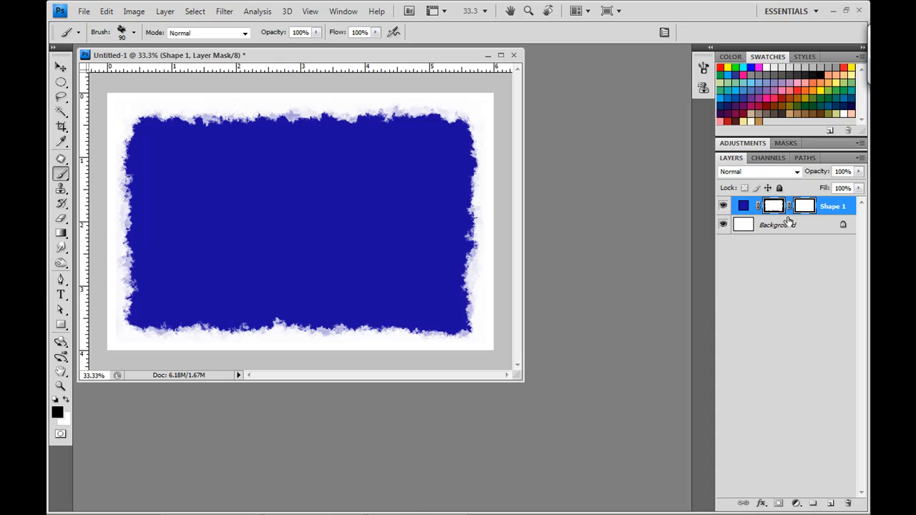
pyautogui.moveTo(771, 203)
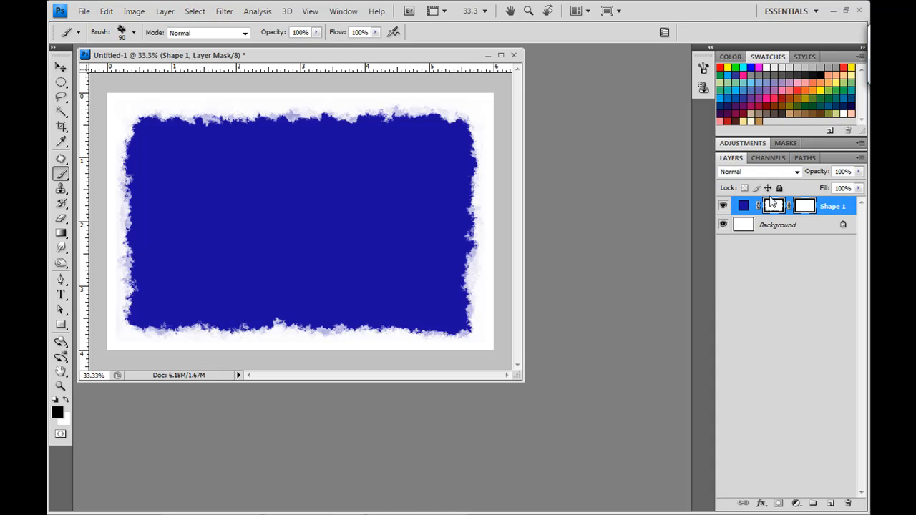
# Target Shape 1's layer mask and add chalky speckles along the torn border.
pyautogui.click(773, 206)
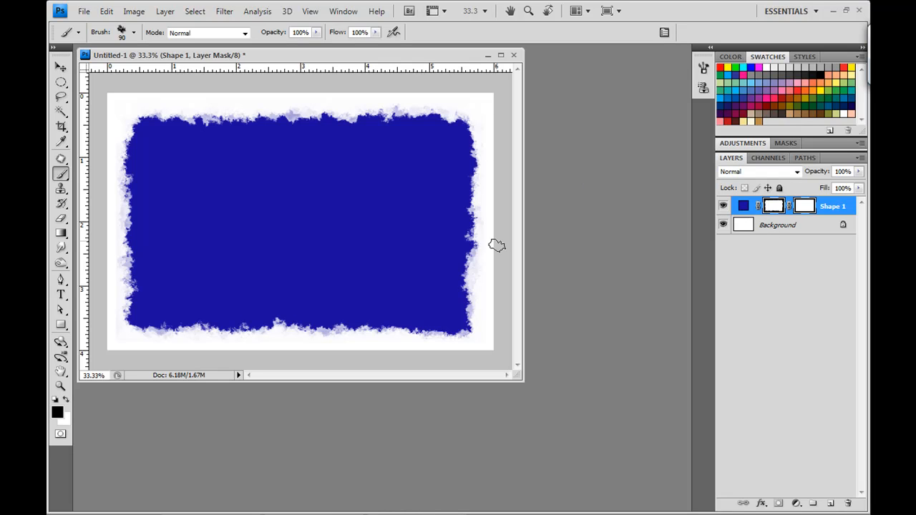
pyautogui.moveTo(383, 340)
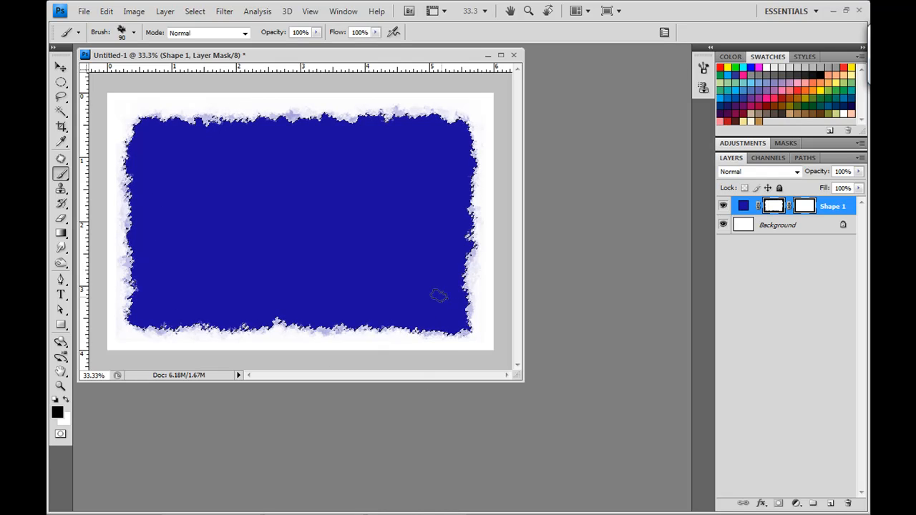
pyautogui.click(195, 11)
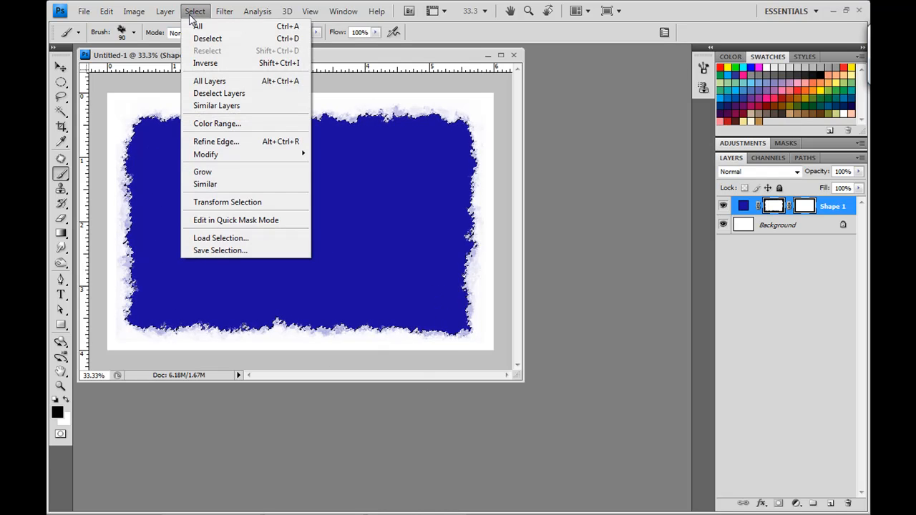
# Select all, add an empty Layer 1, and subtract the Shape 1 mask from the selection.
pyautogui.click(207, 38)
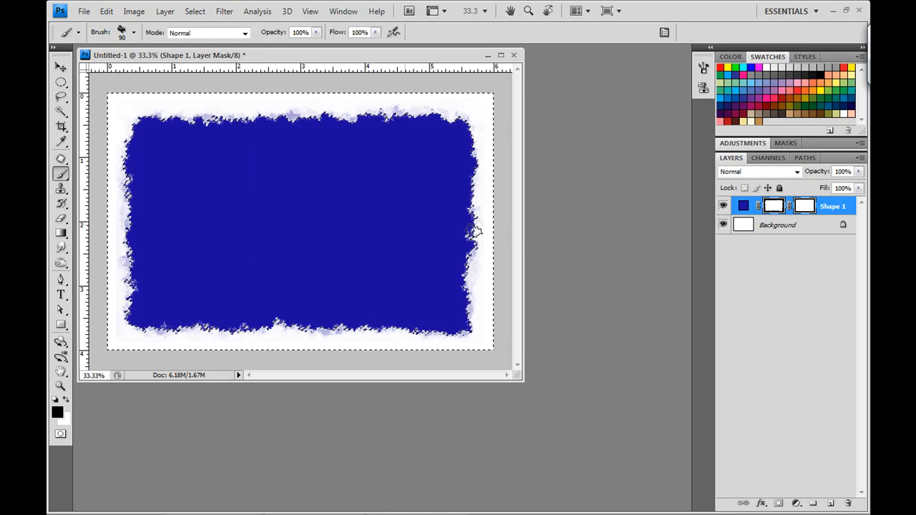
pyautogui.click(832, 503)
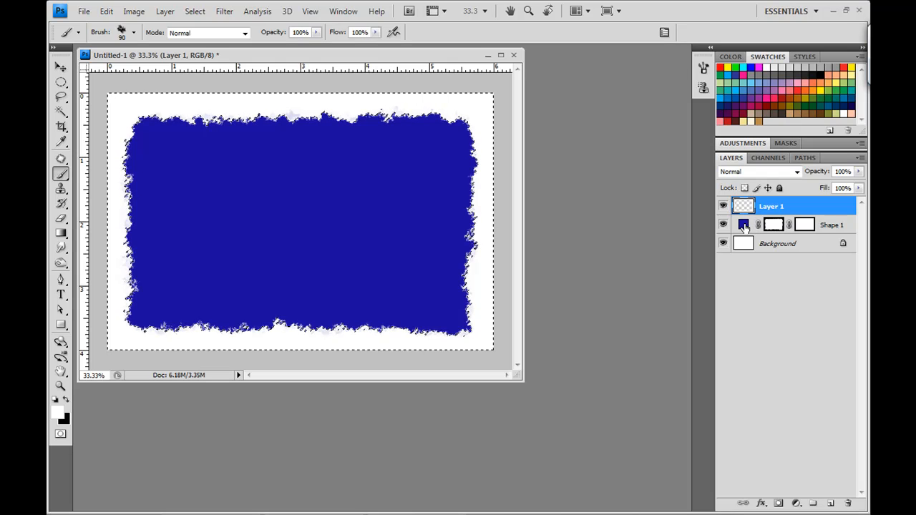
pyautogui.click(832, 225)
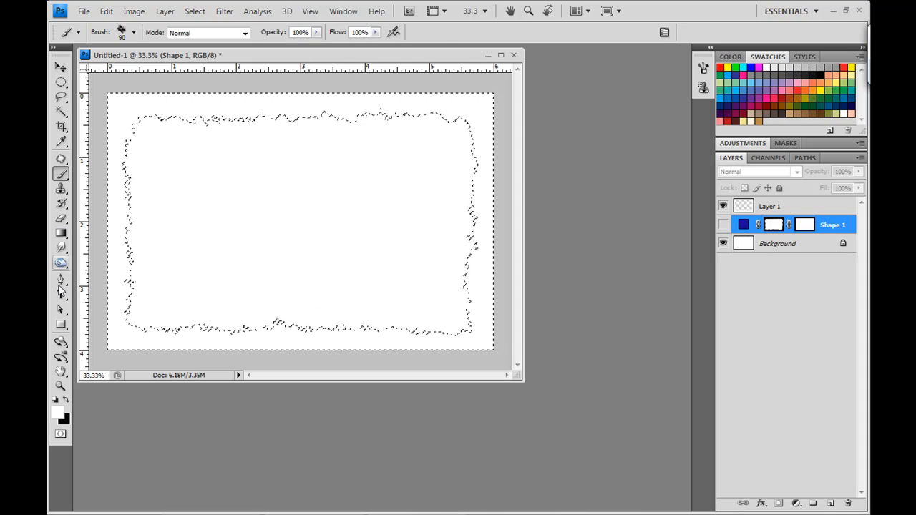
# Set the foreground to red and draw a rectangle shape nearly filling the canvas.
pyautogui.click(60, 324)
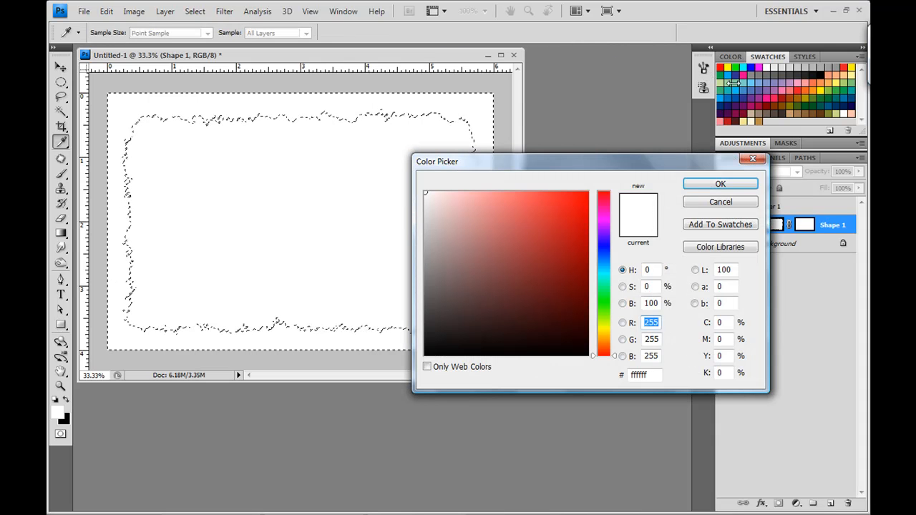
pyautogui.click(569, 202)
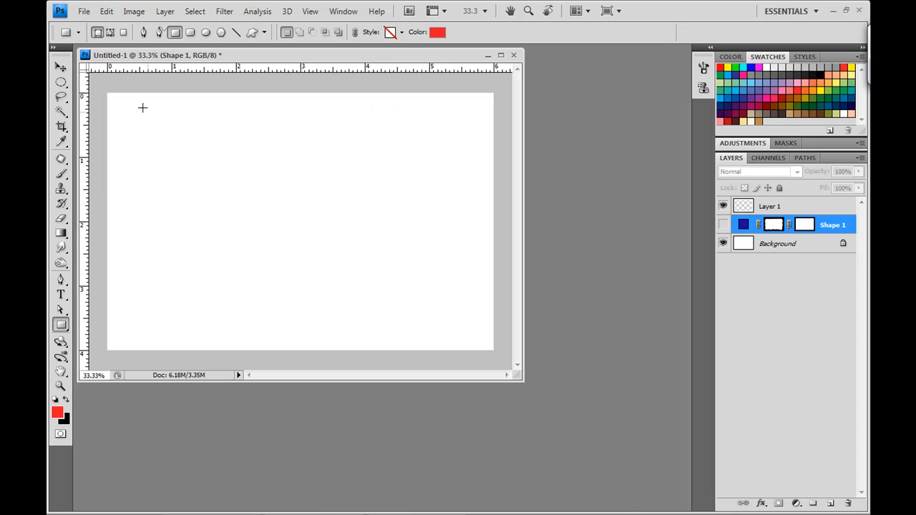
pyautogui.moveTo(120, 101); pyautogui.dragTo(136, 127)
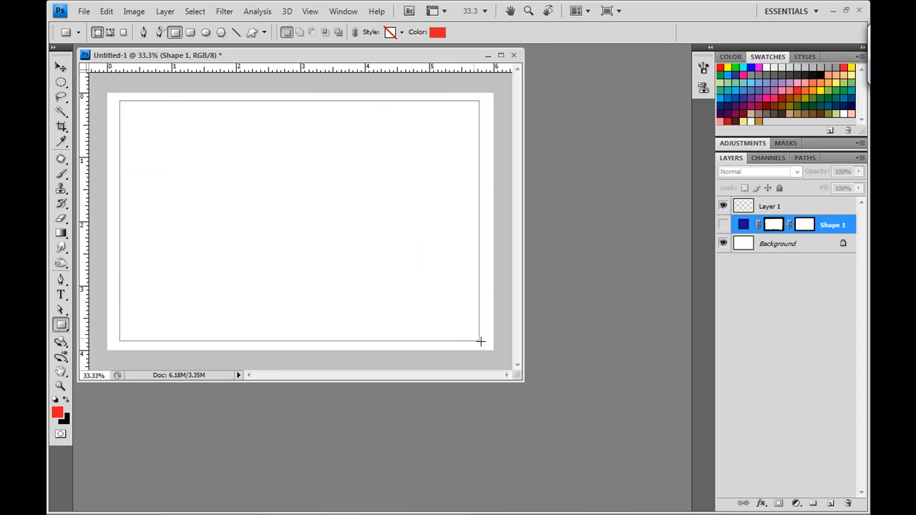
pyautogui.moveTo(125, 111); pyautogui.dragTo(480, 336)
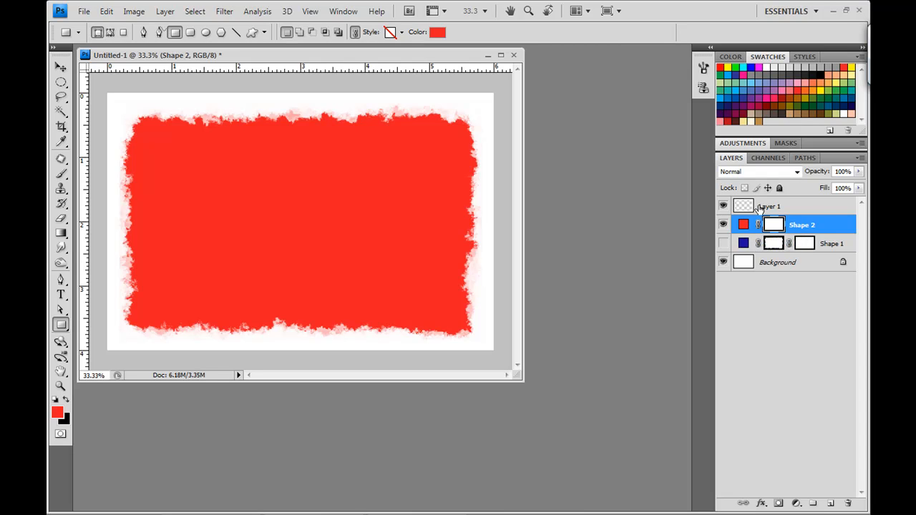
# Rename Layer 1 to 'Torn Edge', hide red Shape 2 and show blue Shape 1.
pyautogui.doubleClick(769, 206)
pyautogui.write('Torn Edge')
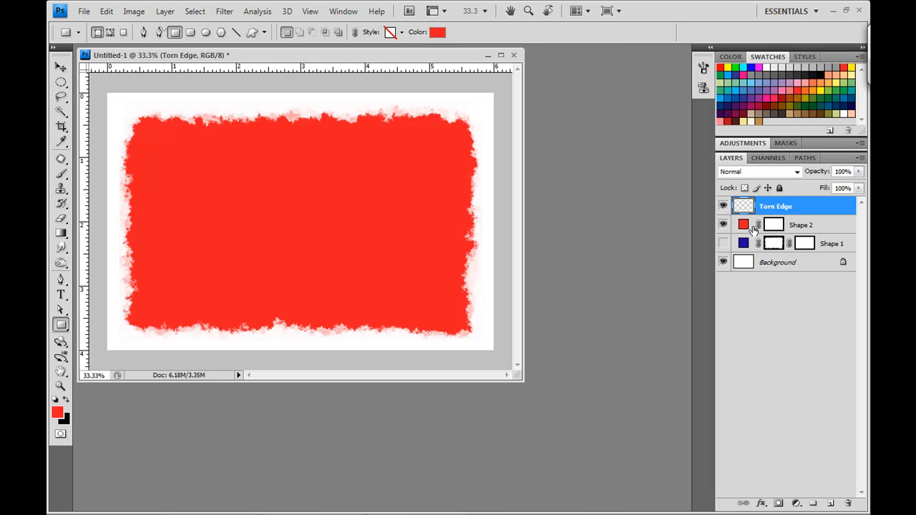
pyautogui.moveTo(759, 224)
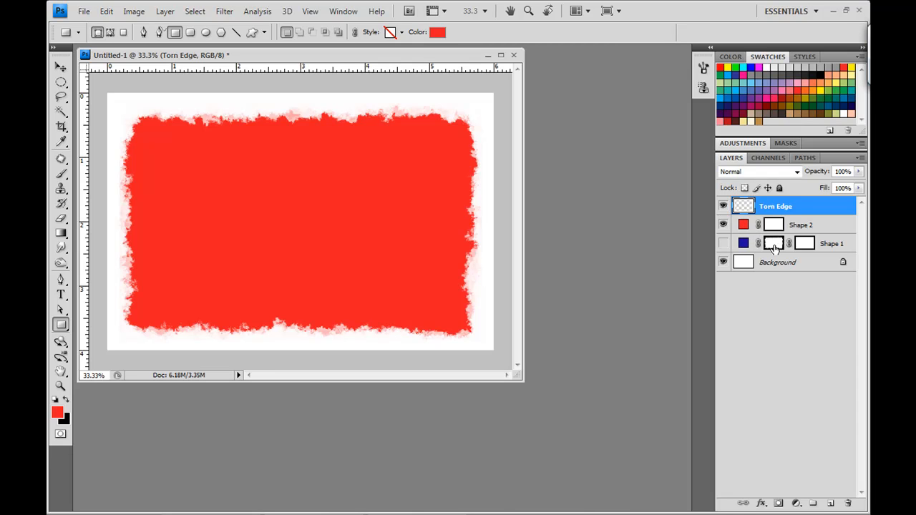
pyautogui.click(777, 206)
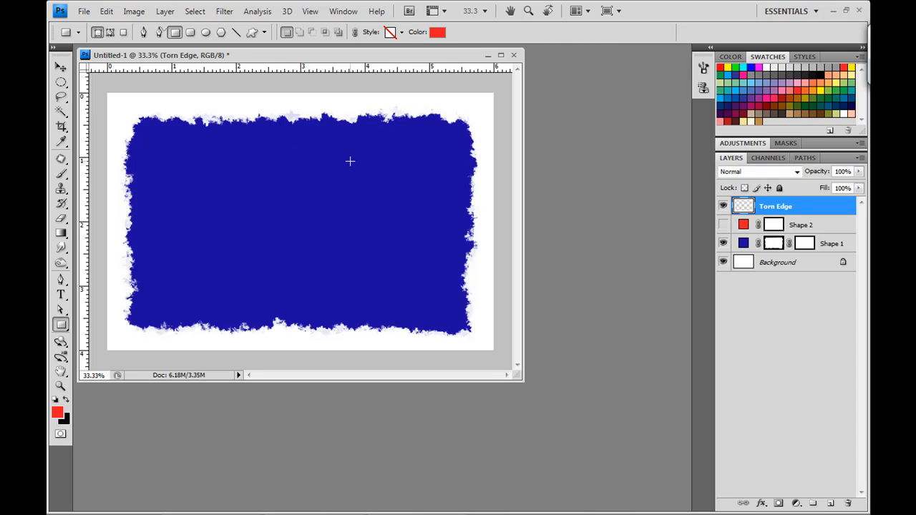
pyautogui.moveTo(432, 229)
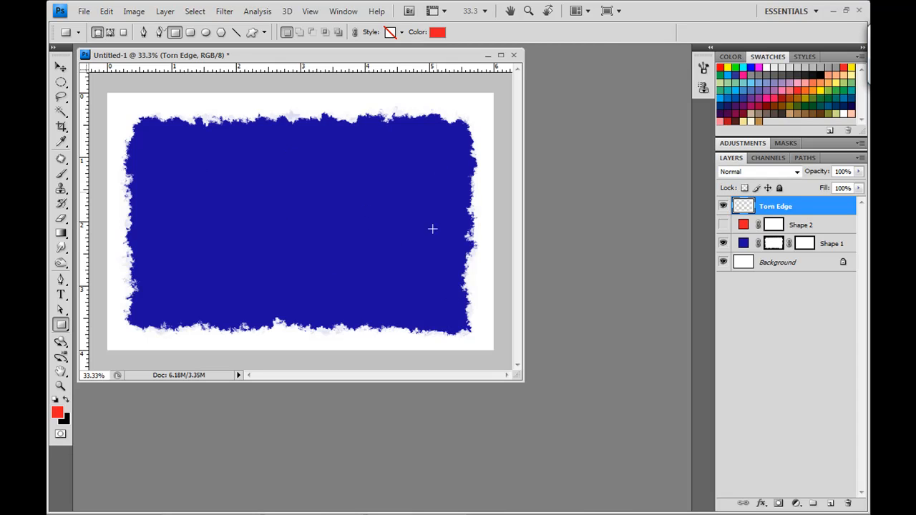
pyautogui.moveTo(312, 190)
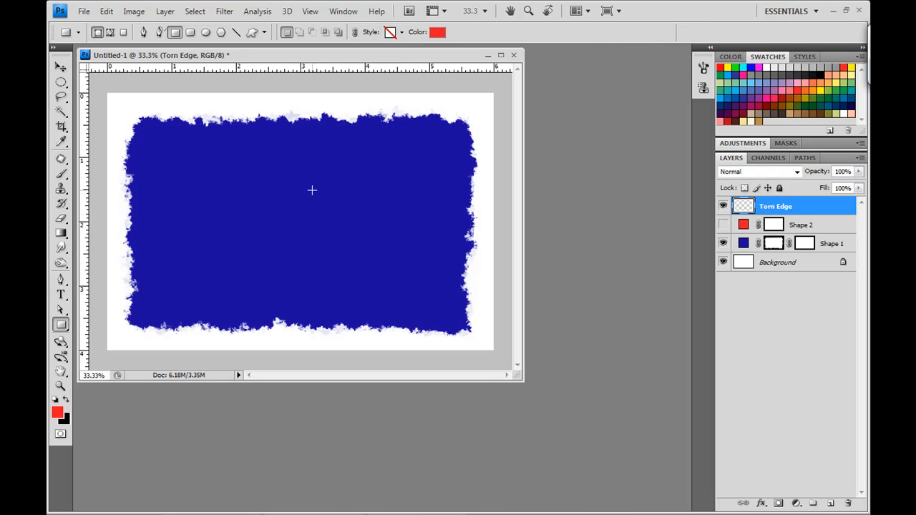